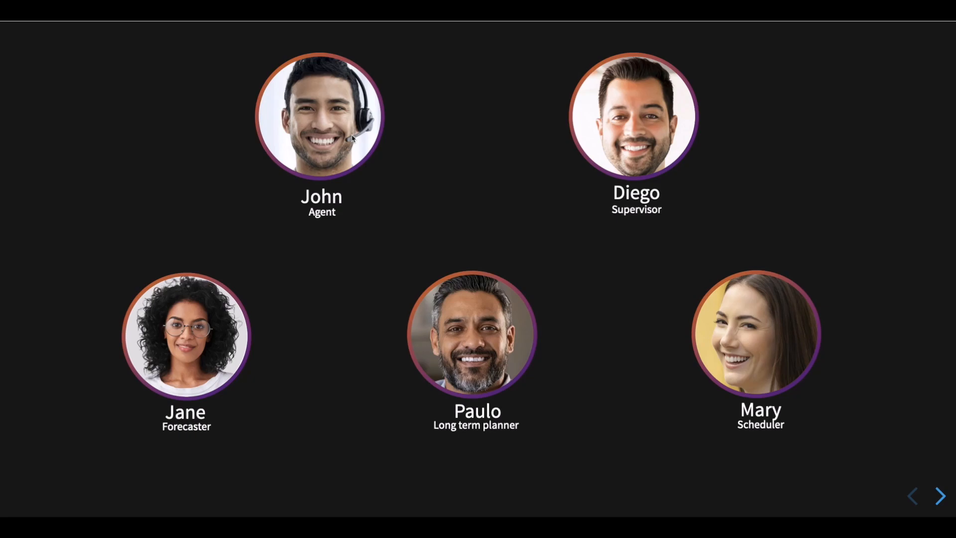
- Show John's requests list with the Apr 26, 9 AM–4 PM overtime offer awaiting acceptance
click(322, 116)
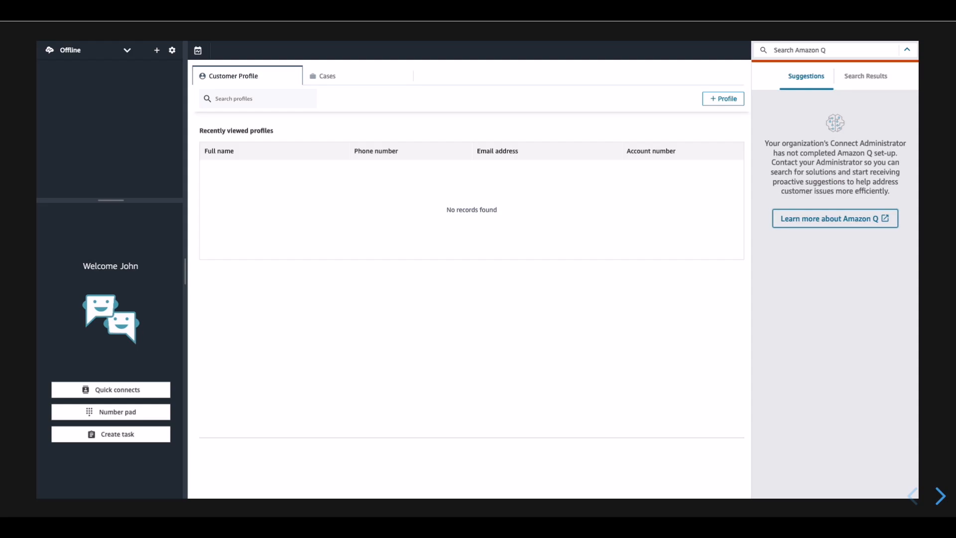
mouse_move(553, 141)
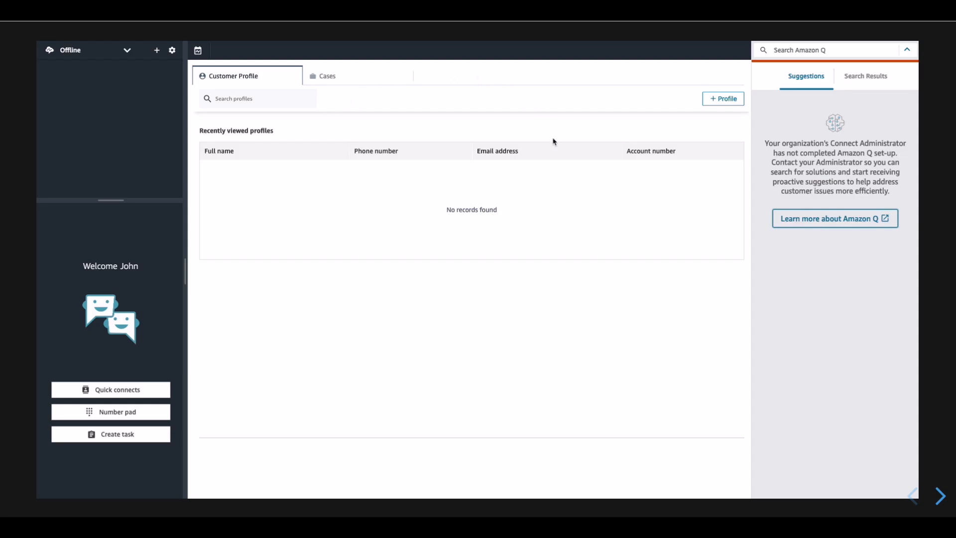
mouse_move(373, 167)
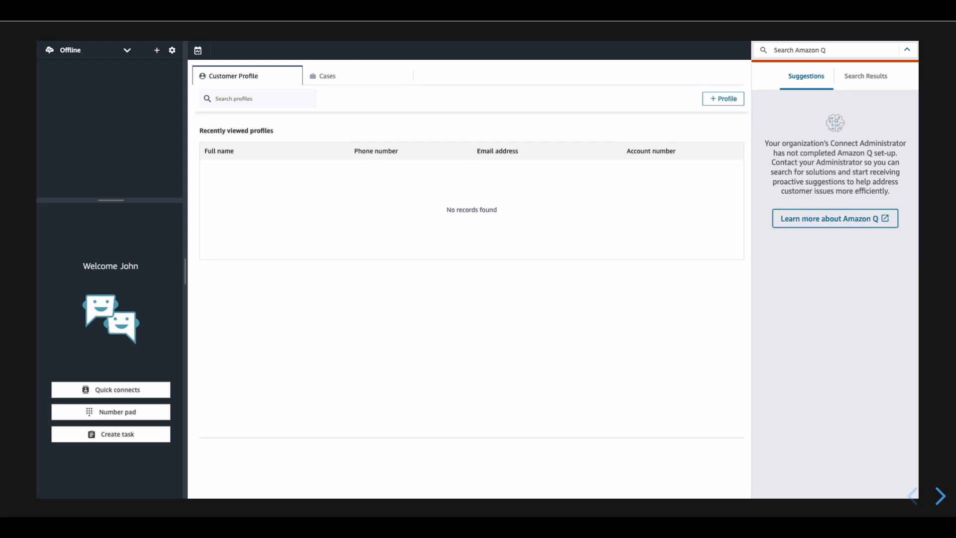
mouse_move(324, 151)
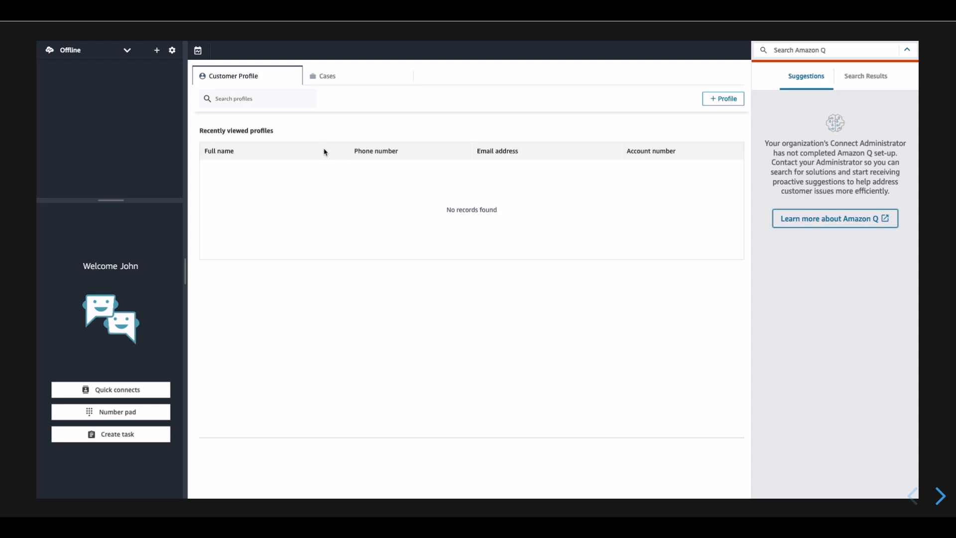
mouse_move(265, 115)
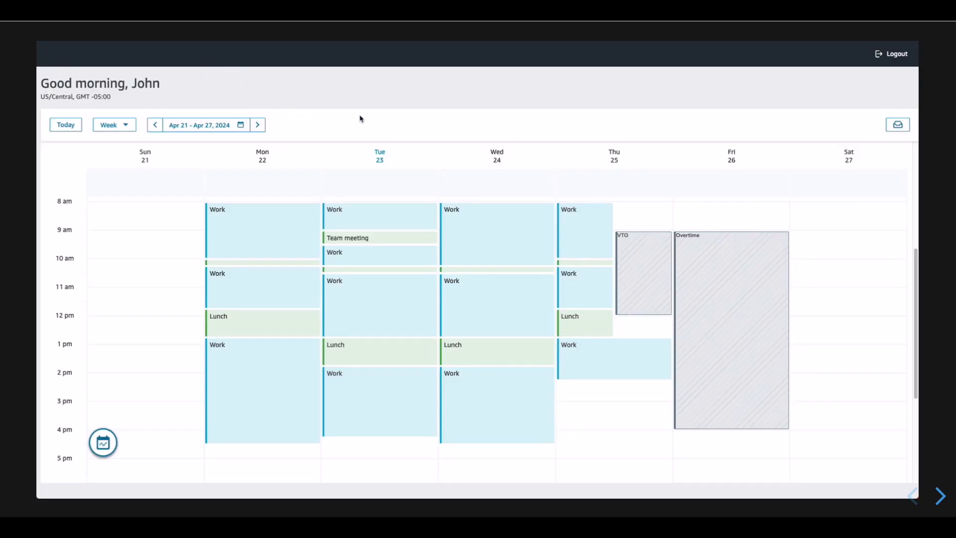
mouse_move(639, 183)
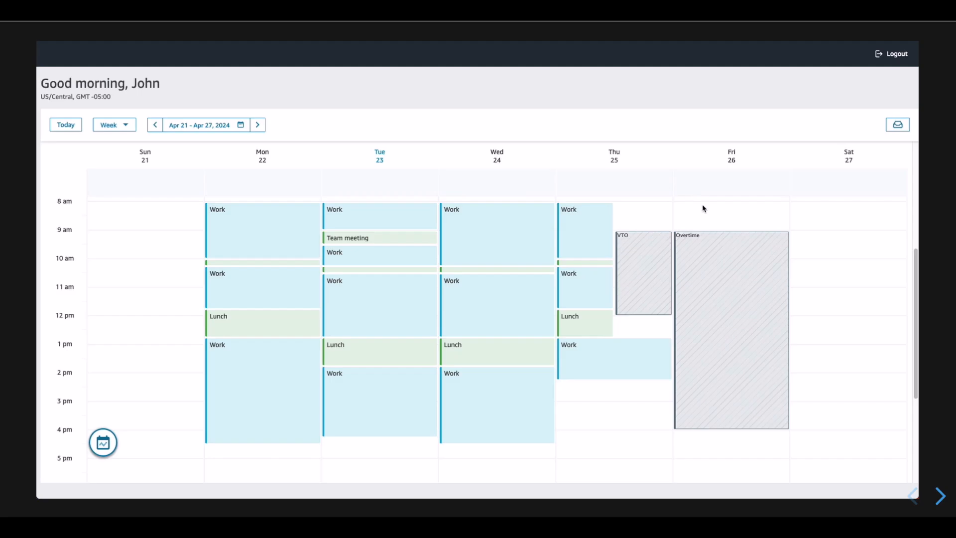
mouse_move(673, 175)
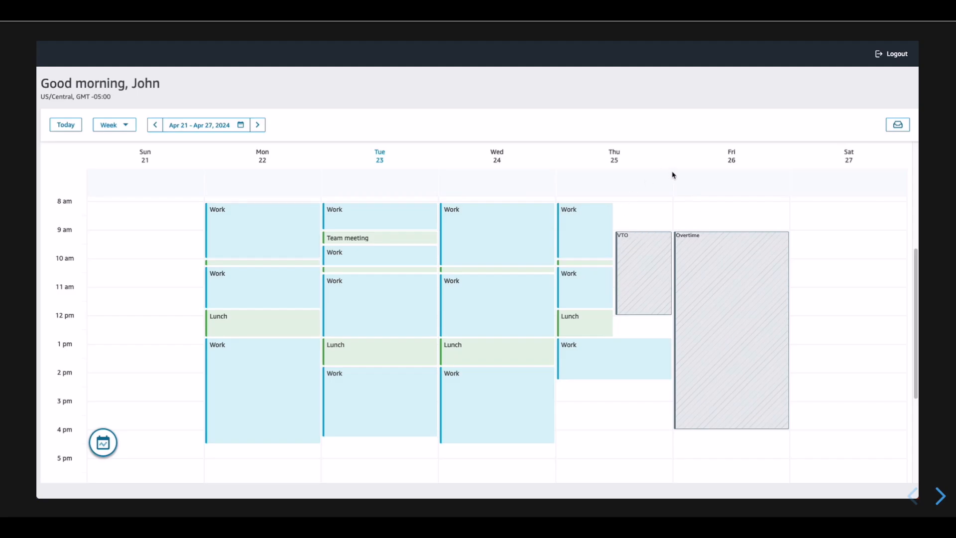
click(897, 125)
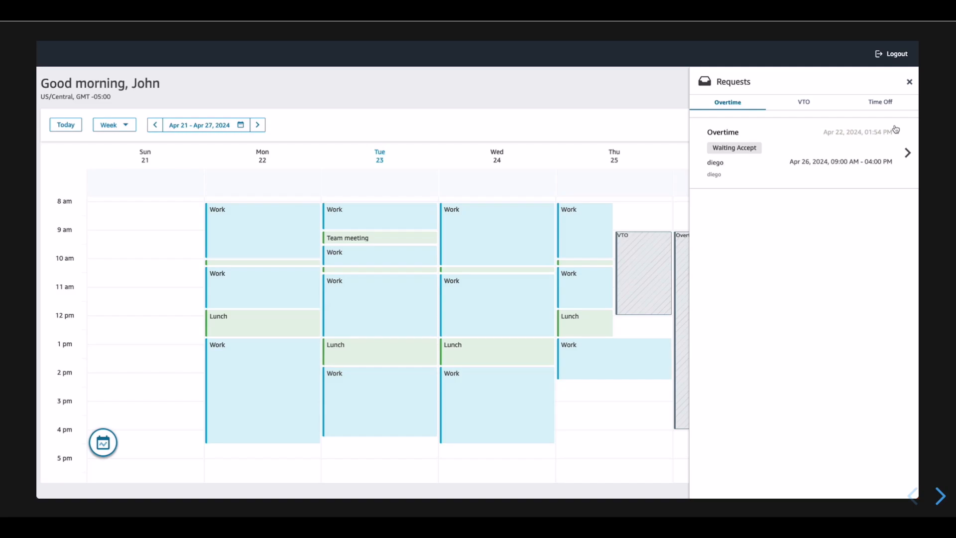
mouse_move(894, 177)
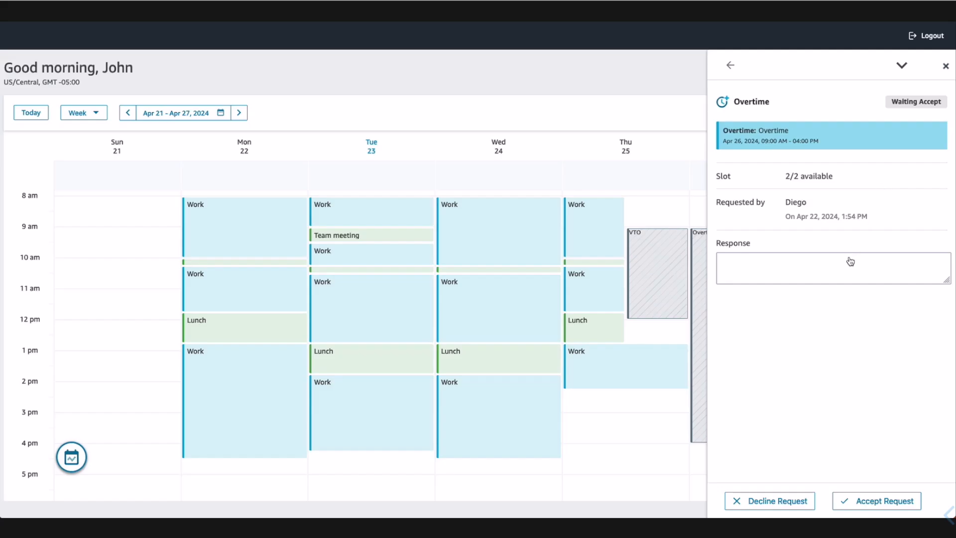
- Accept the Apr 26 overtime offer with the note 'Planning on taking vacation soon.' and return to the schedule
click(876, 501)
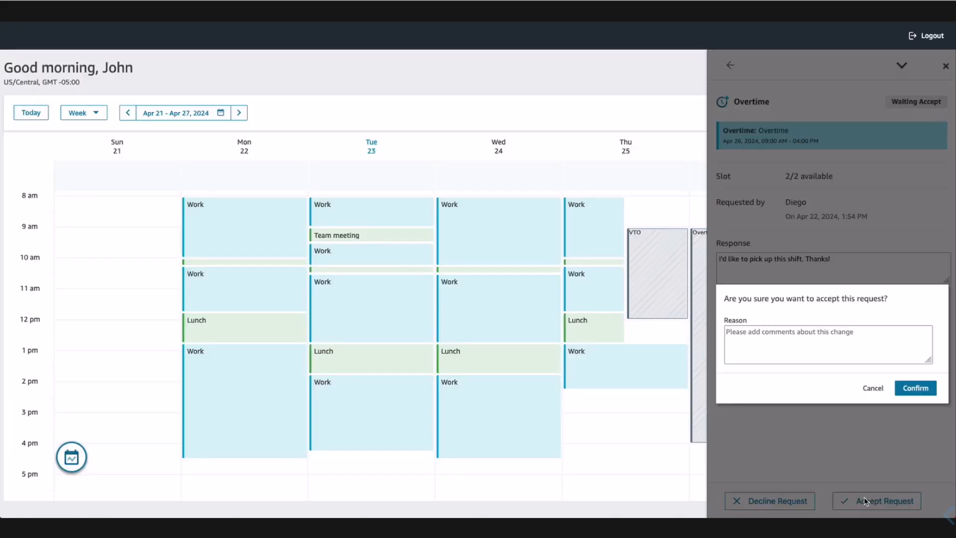
text(Planning on taking vacation soon.)
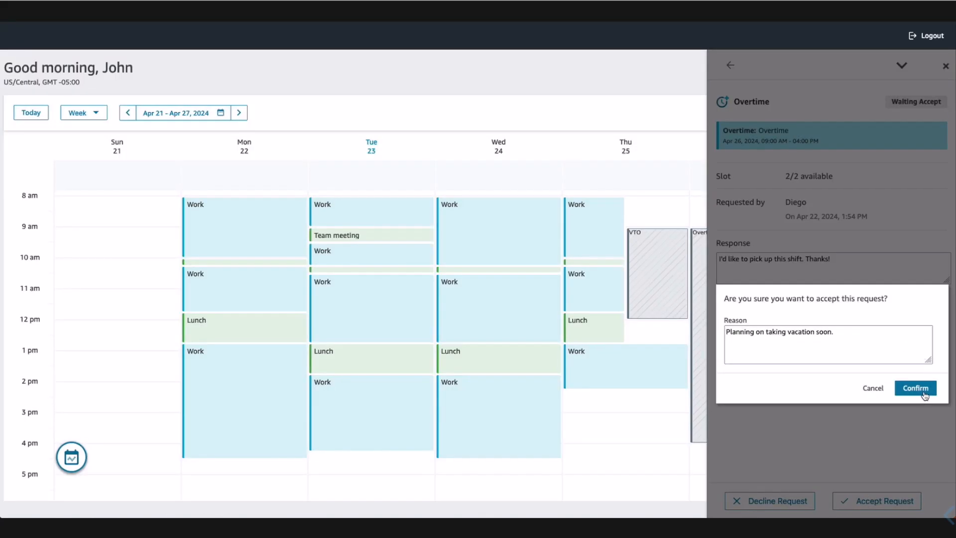
click(916, 388)
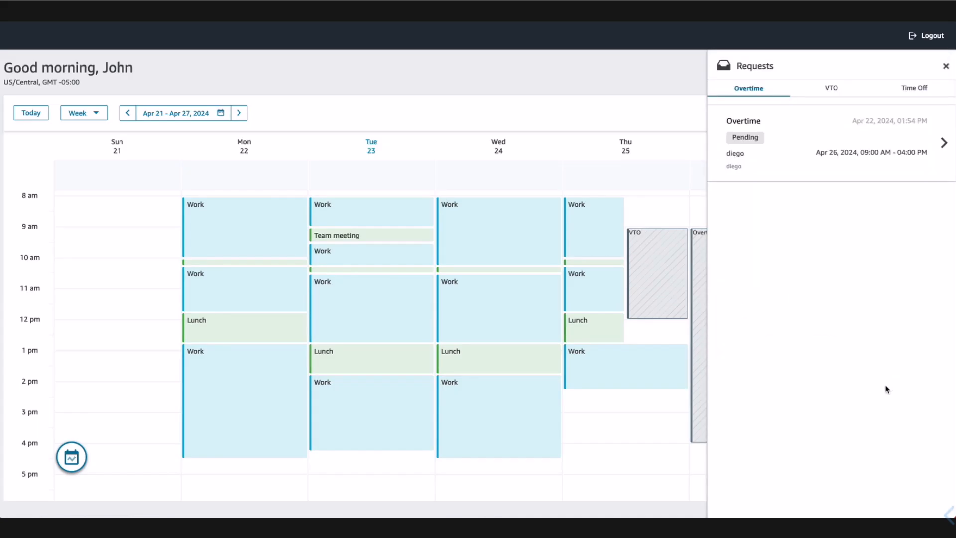
mouse_move(811, 158)
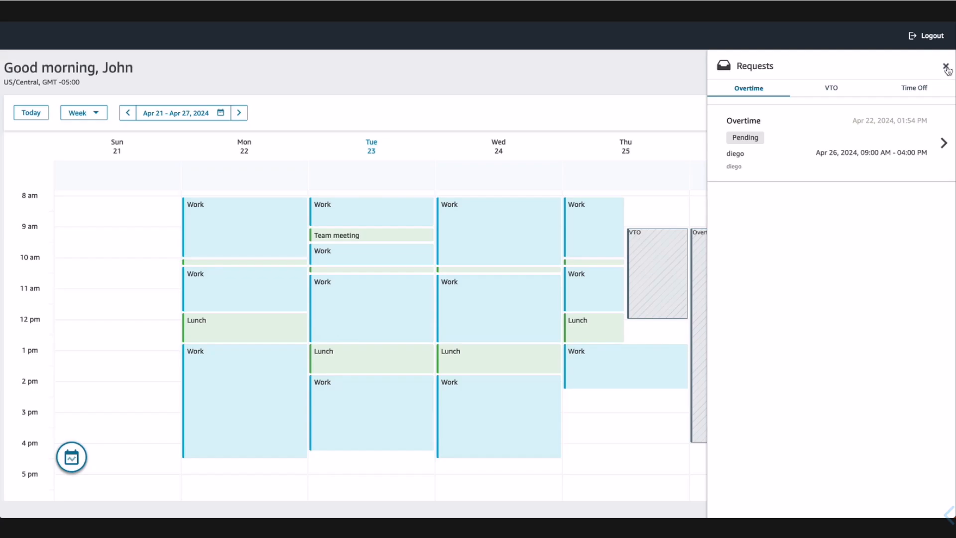
click(947, 66)
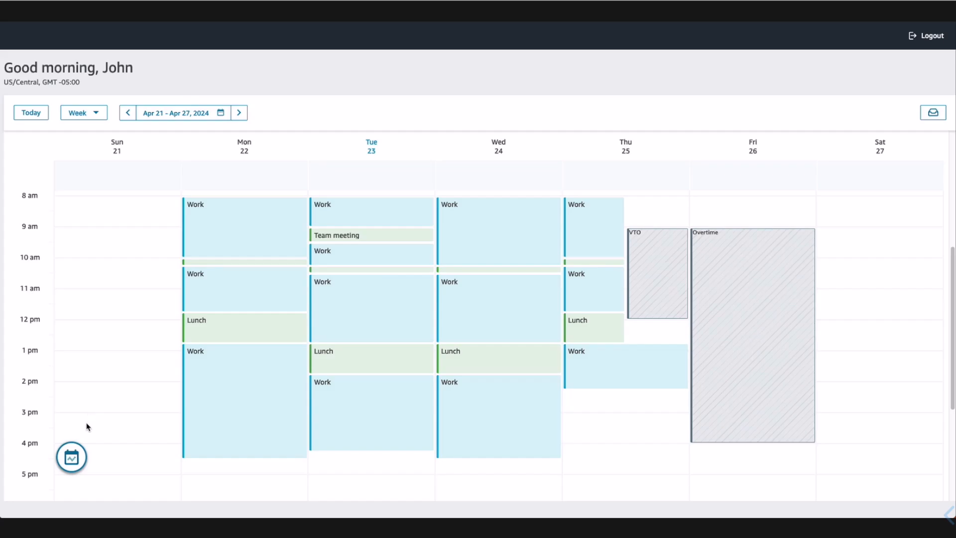
- Submit an all-day PTO request for Apr 29–30 via the quick Time off option
click(72, 457)
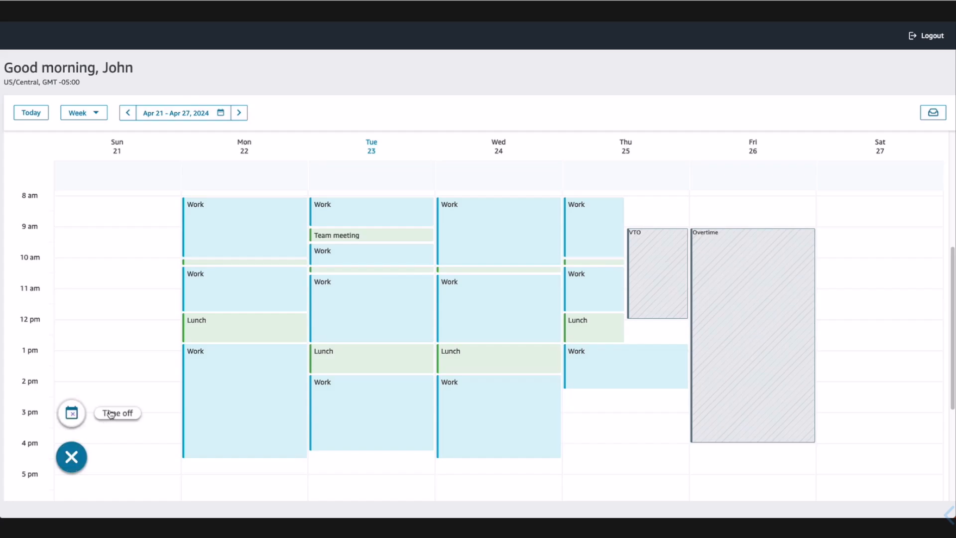
click(117, 413)
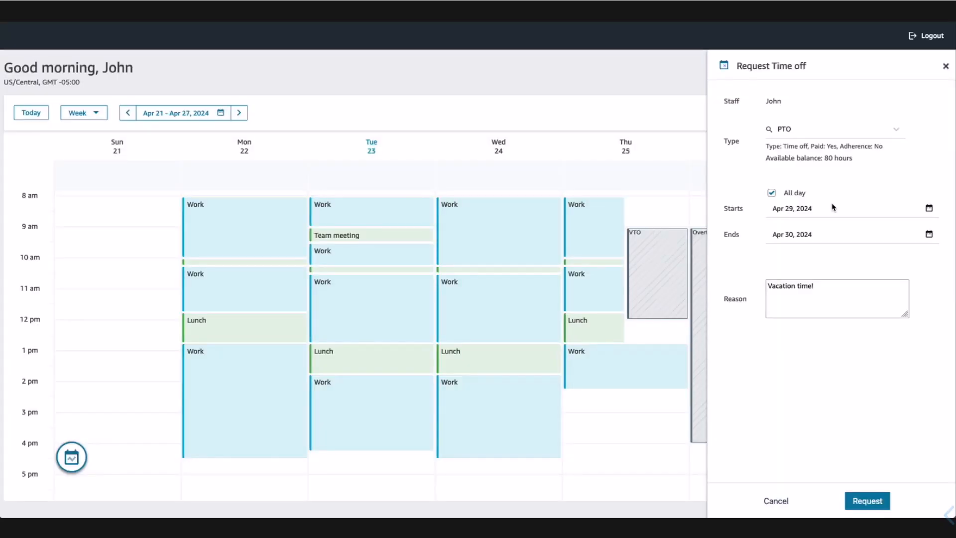
mouse_move(860, 390)
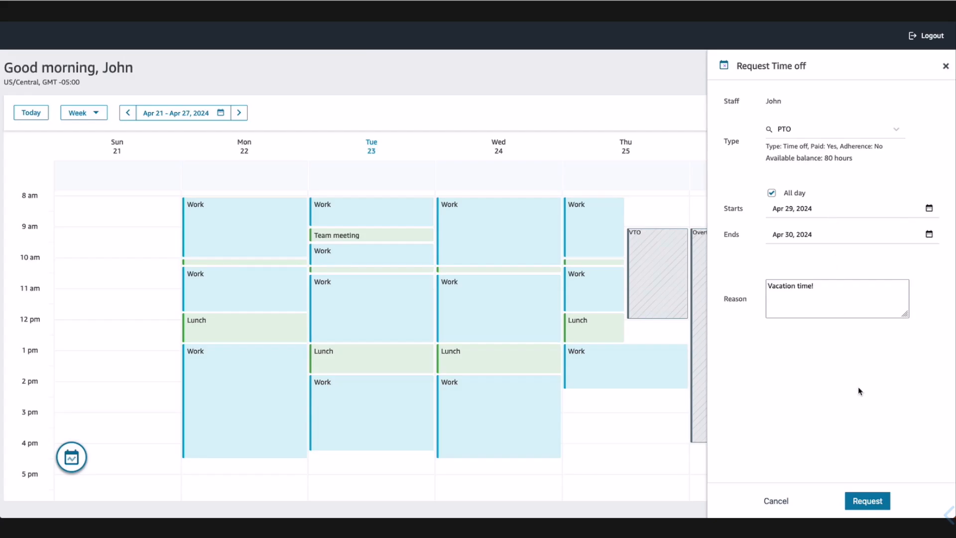
click(867, 501)
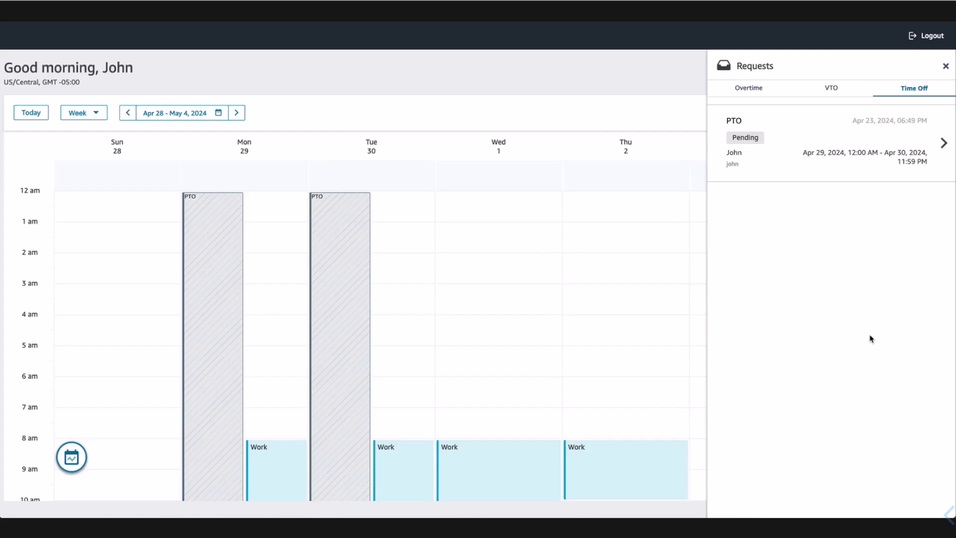
mouse_move(819, 197)
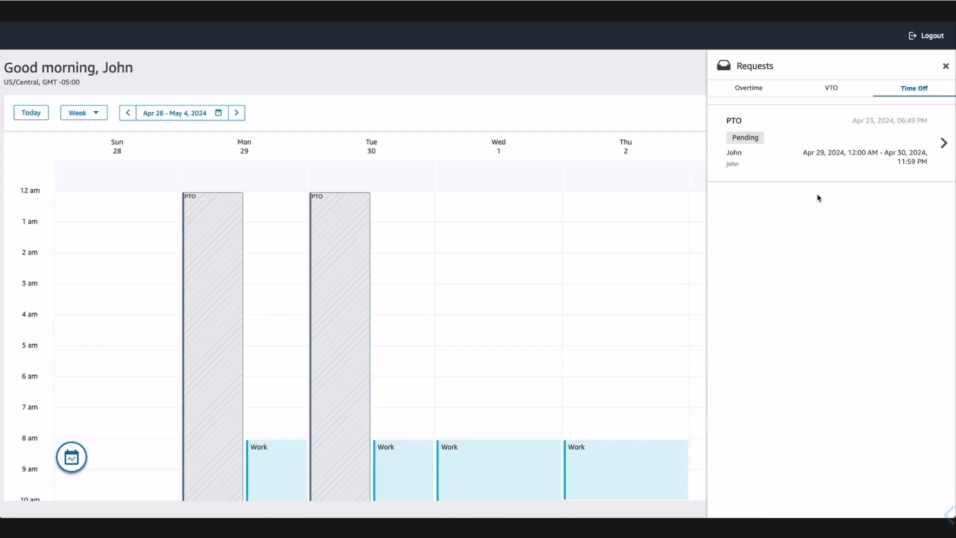
mouse_move(368, 177)
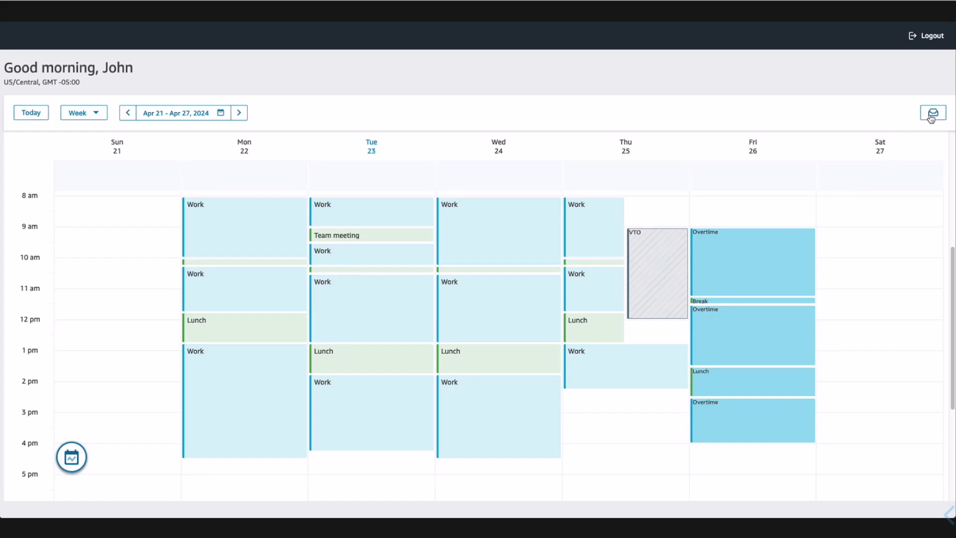
- Check the Overtime and Time Off requests as accepted, then view the following week's schedule
click(933, 113)
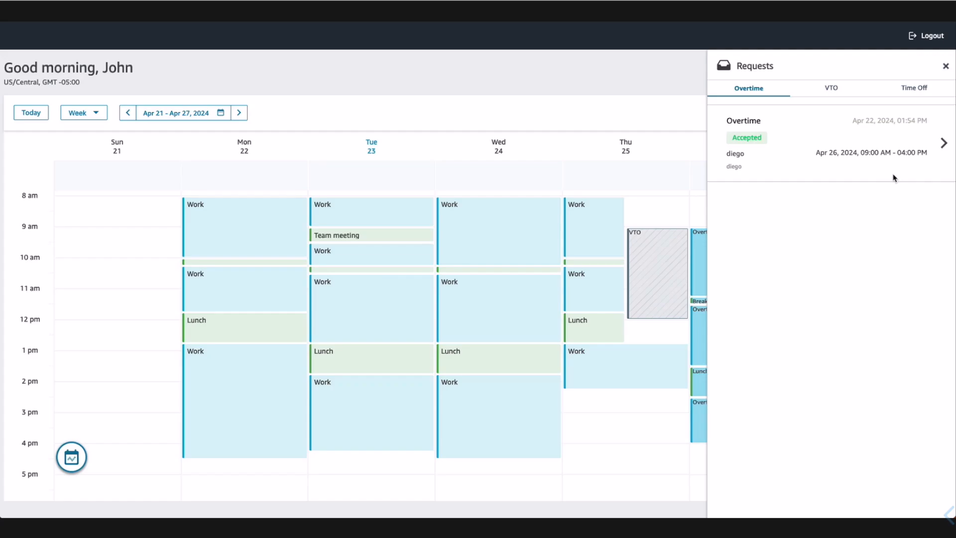
mouse_move(917, 90)
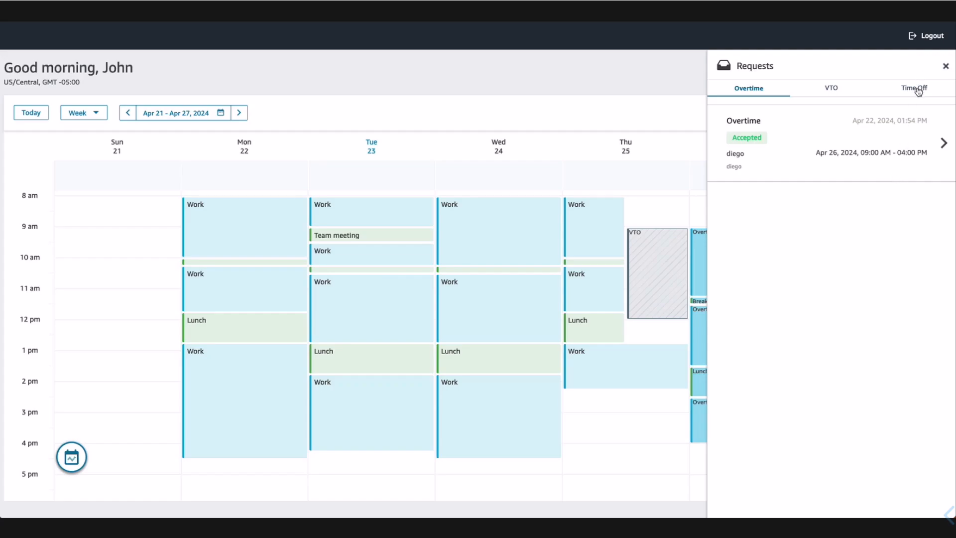
click(914, 88)
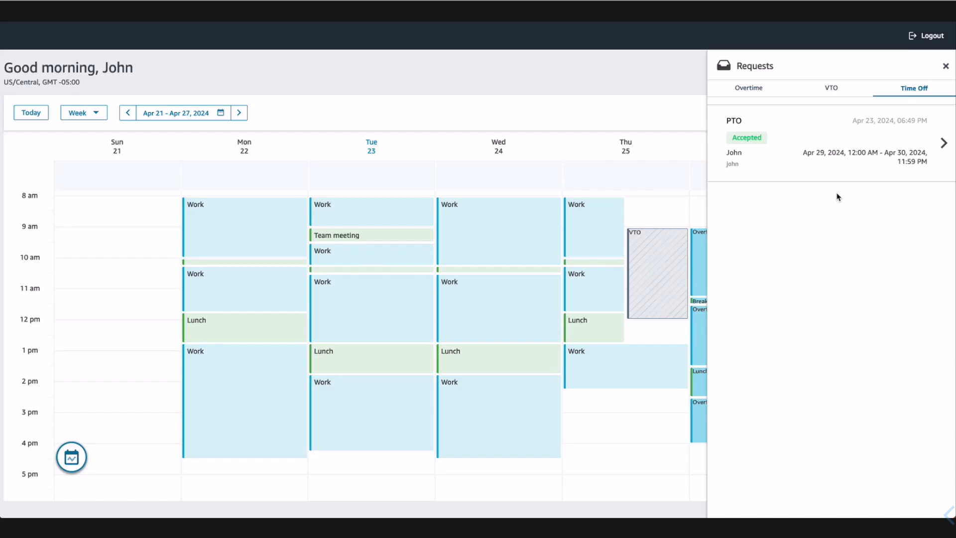
mouse_move(773, 217)
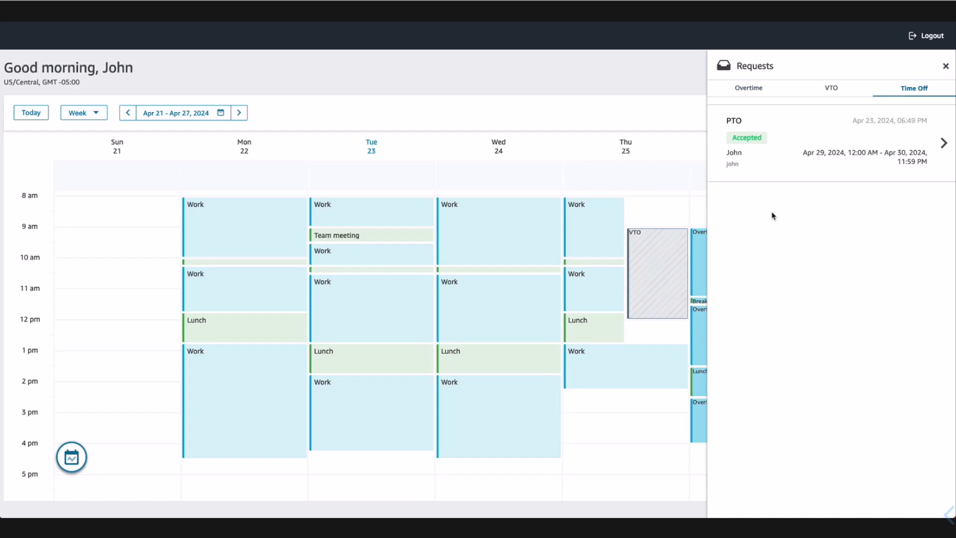
mouse_move(422, 140)
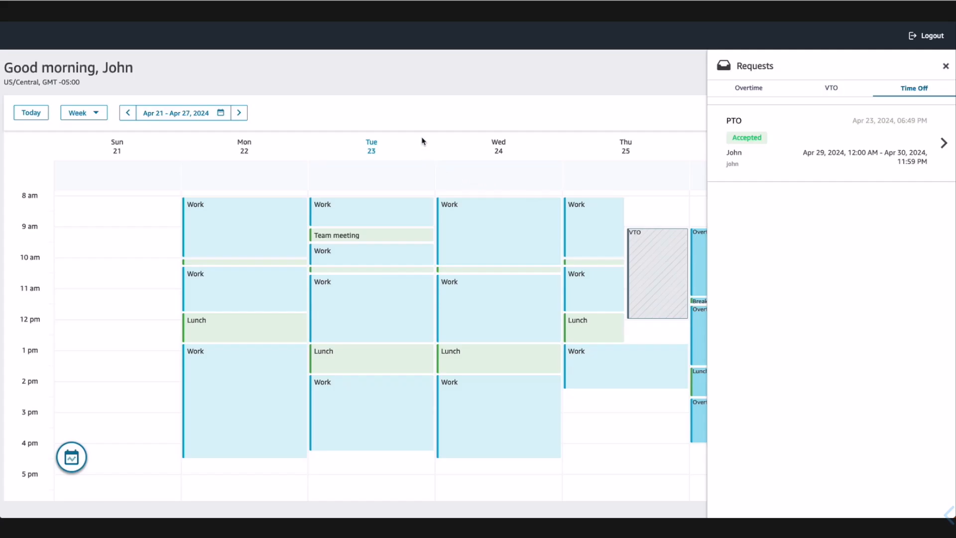
click(237, 113)
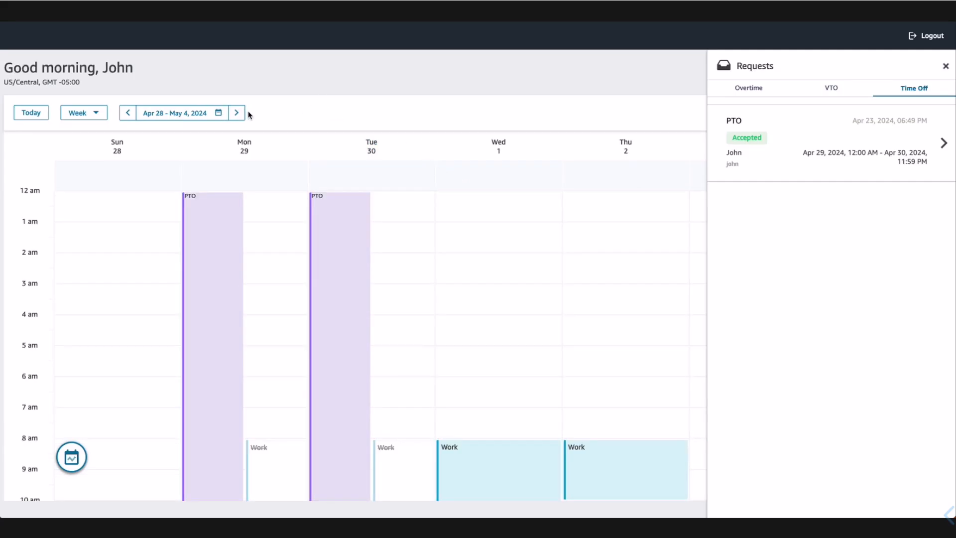
mouse_move(424, 248)
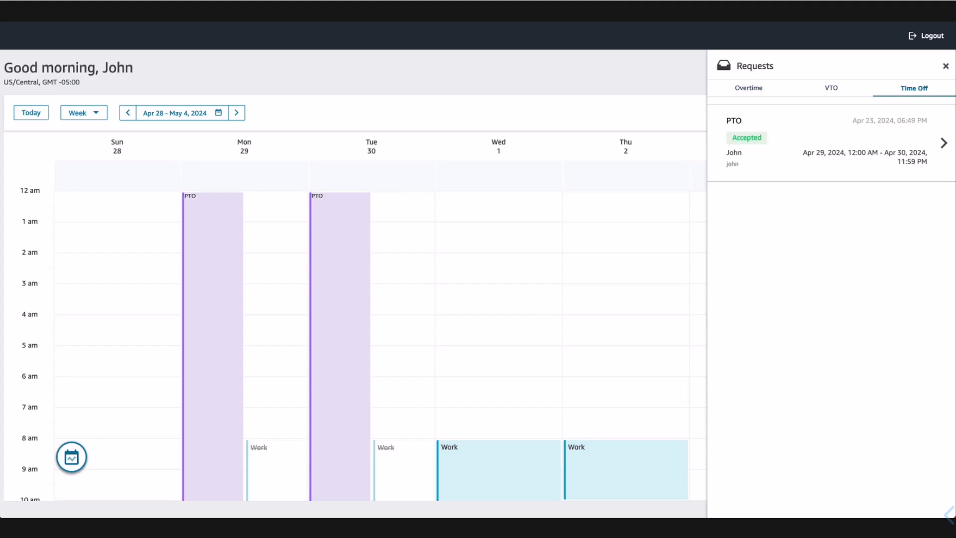
mouse_move(431, 240)
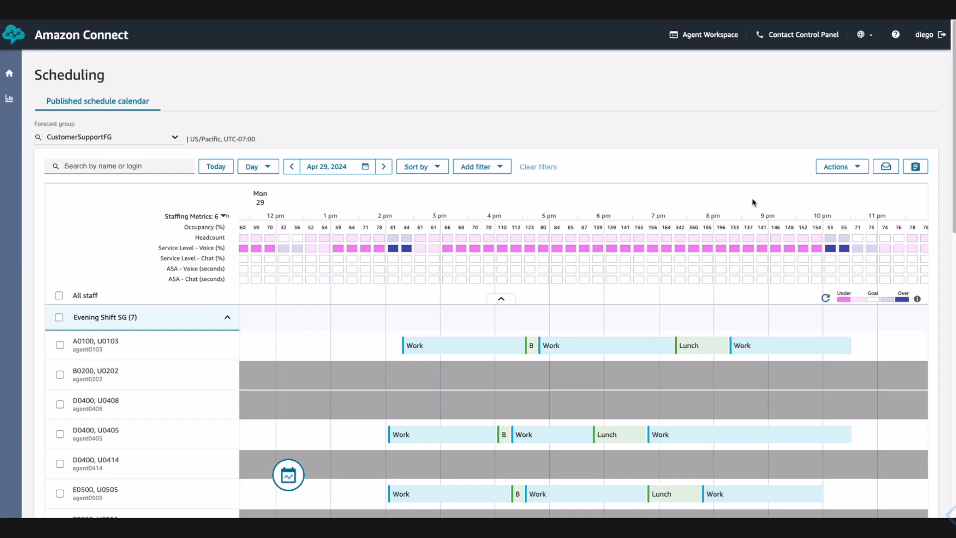
mouse_move(713, 390)
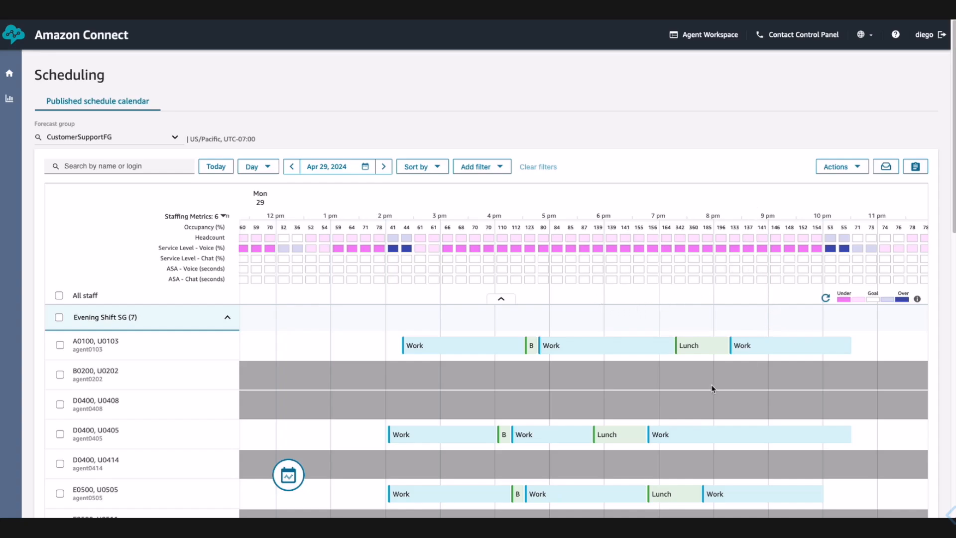
mouse_move(704, 382)
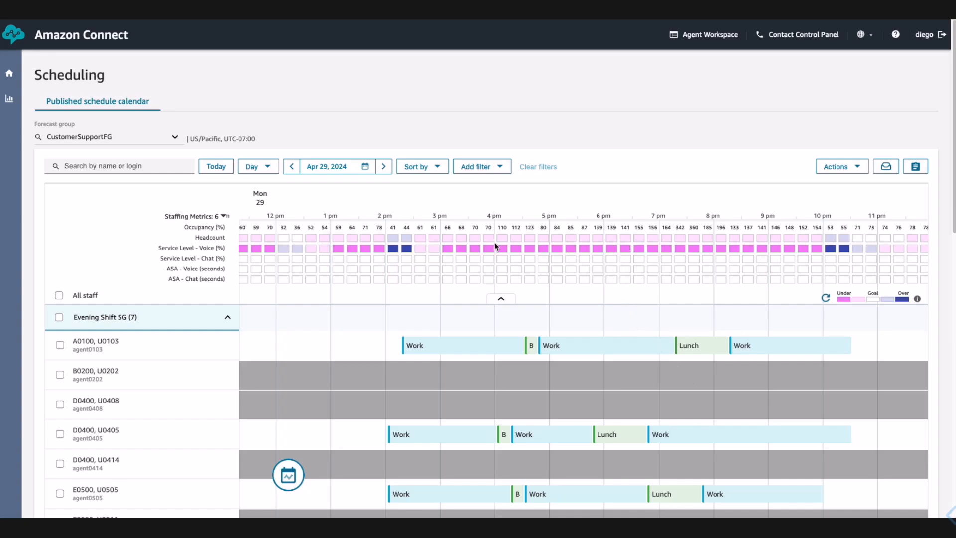
mouse_move(525, 244)
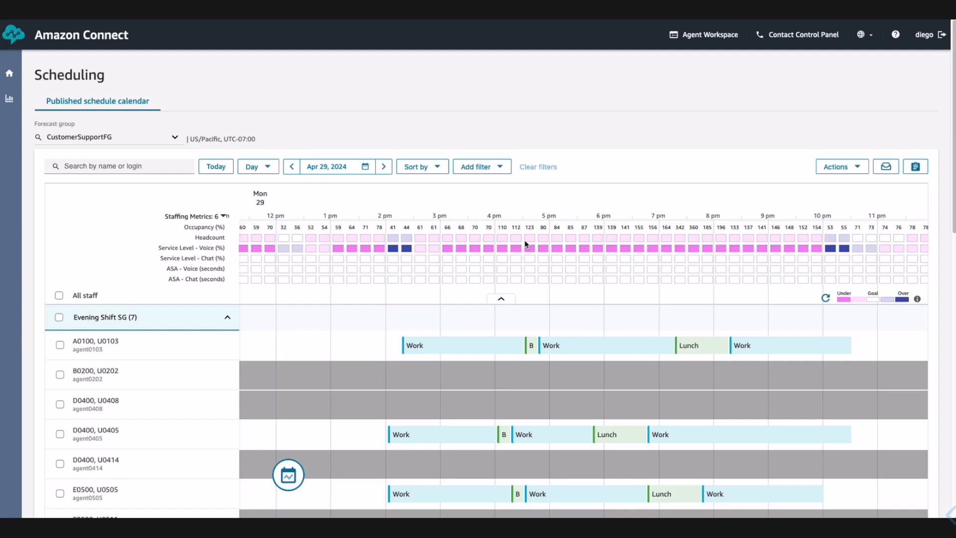
mouse_move(433, 248)
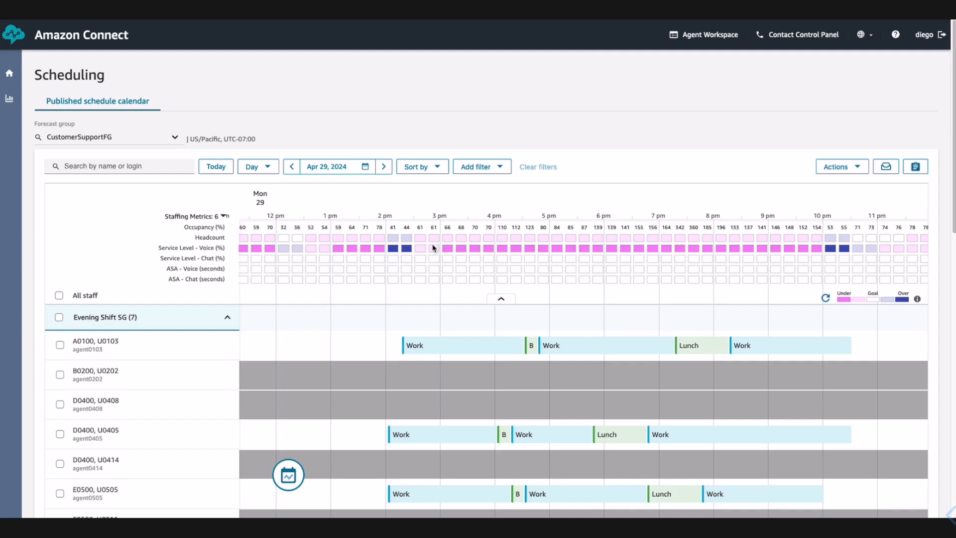
mouse_move(403, 244)
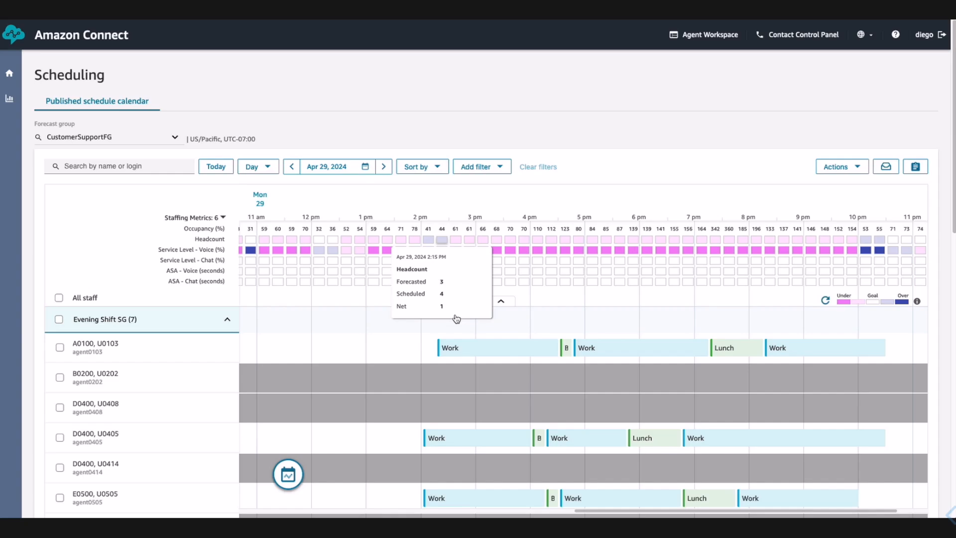
mouse_move(682, 231)
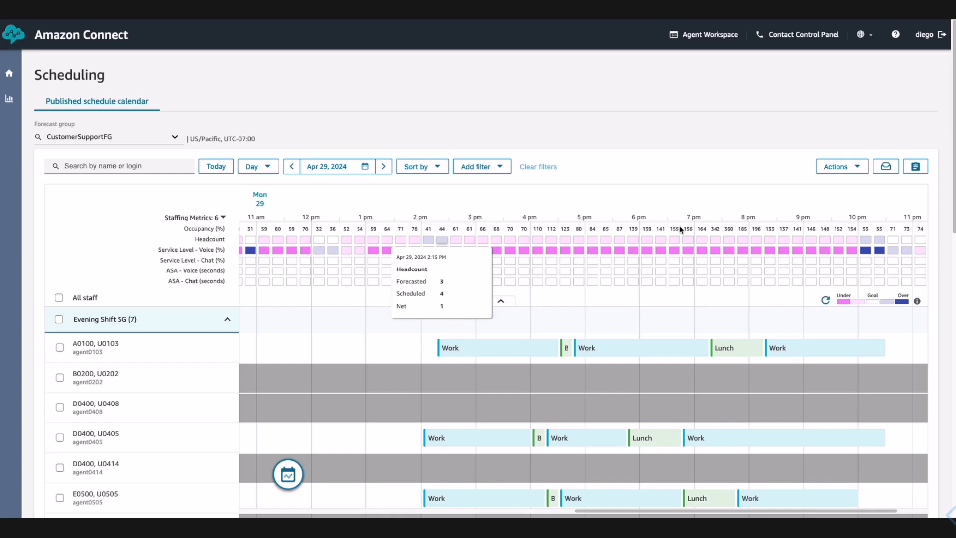
mouse_move(683, 238)
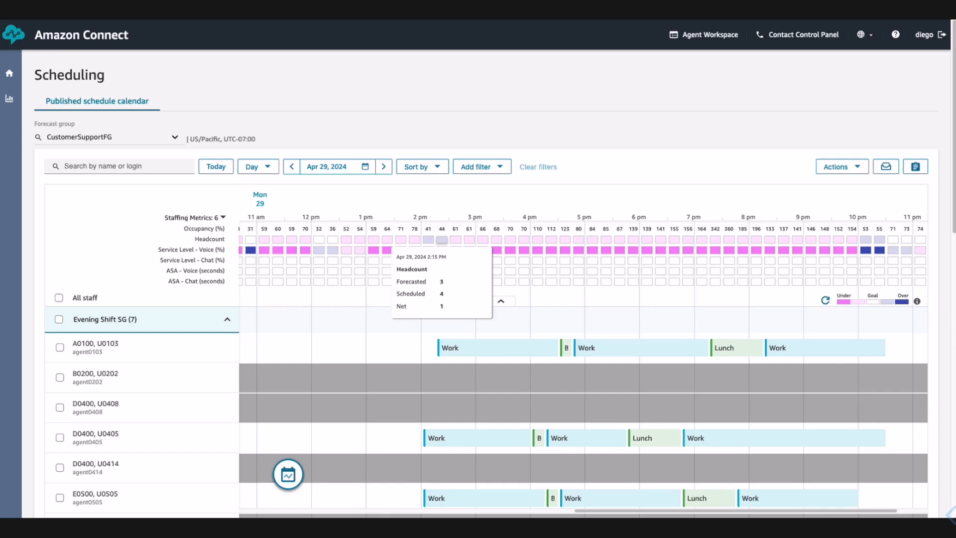
mouse_move(670, 406)
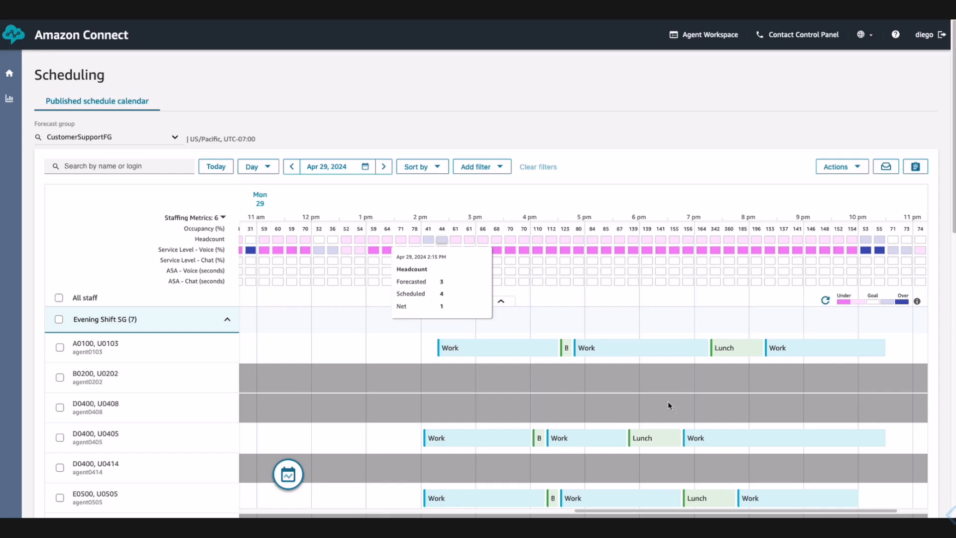
mouse_move(659, 387)
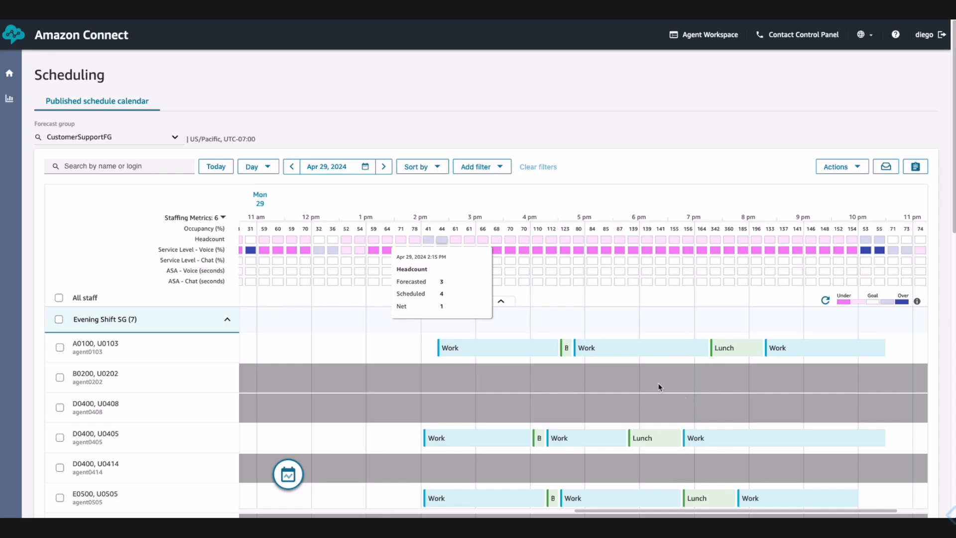
mouse_move(664, 383)
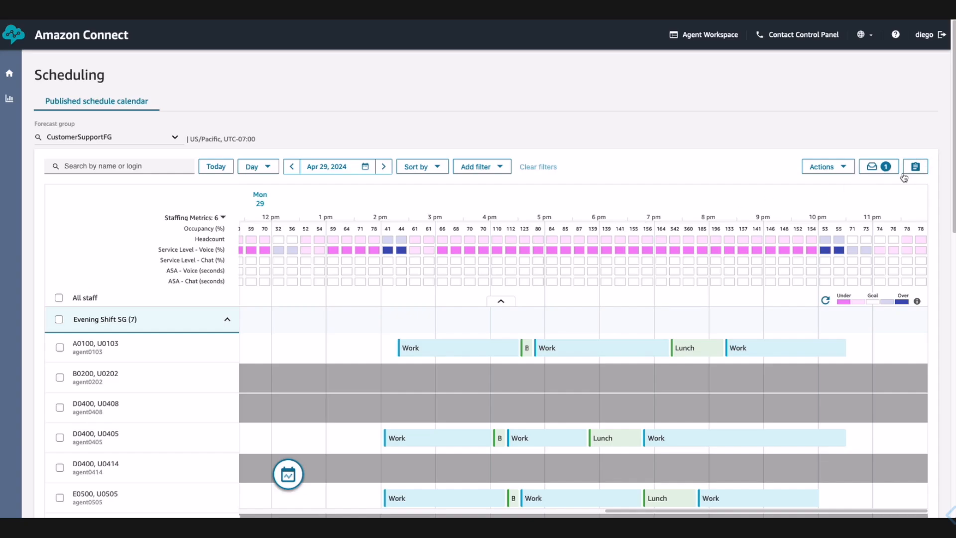
- Approve the May 4–6 PTO request on the Time Off list with the reason 'Have a great vacation!'
click(873, 167)
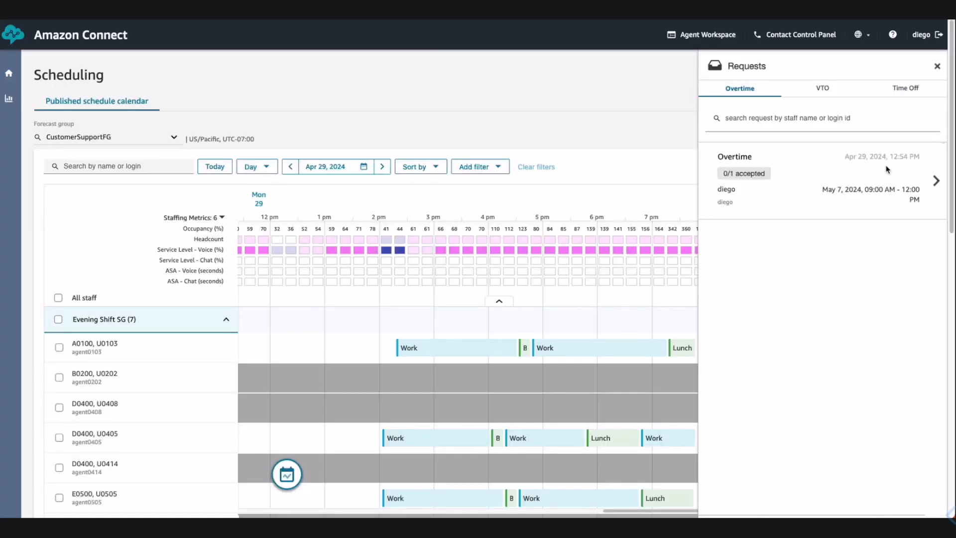
click(907, 87)
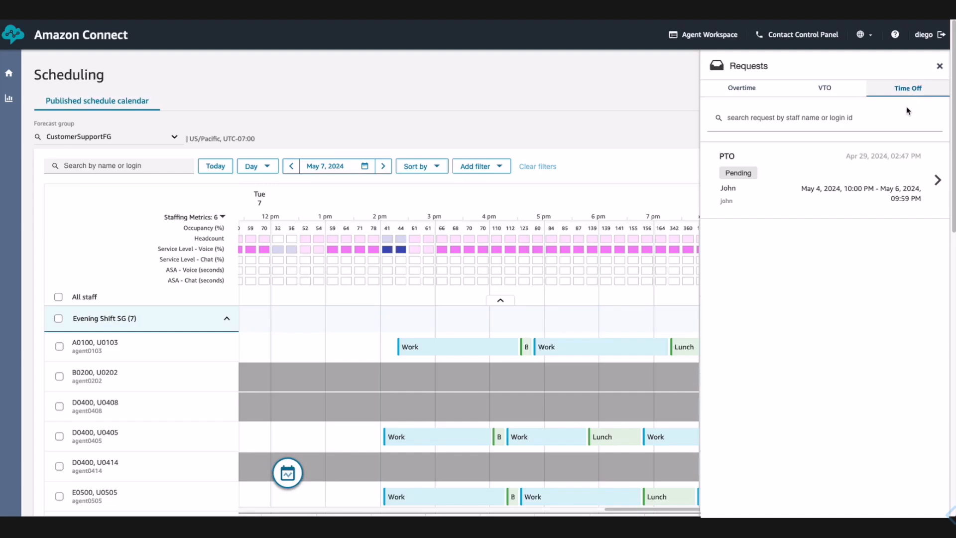
mouse_move(837, 197)
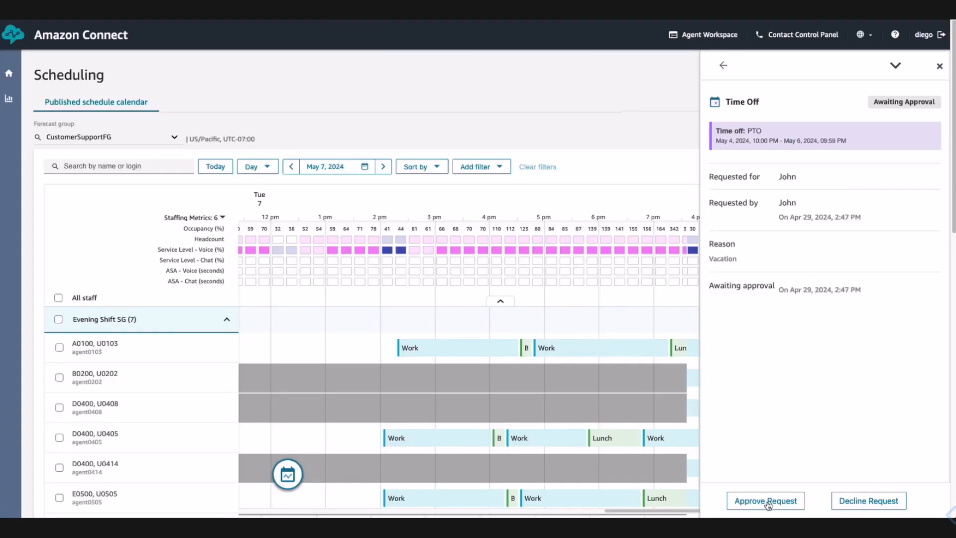
click(765, 501)
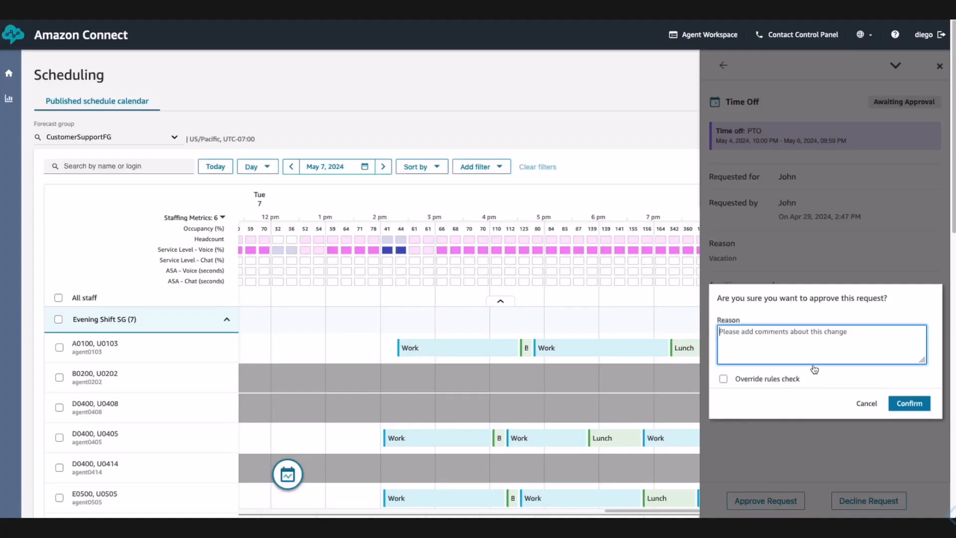
text(Have a great vacation!)
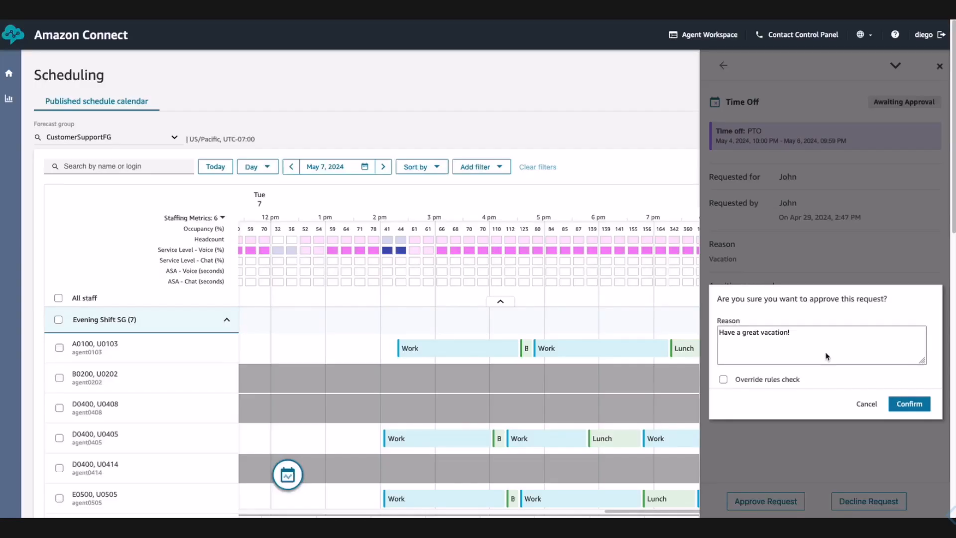
click(909, 403)
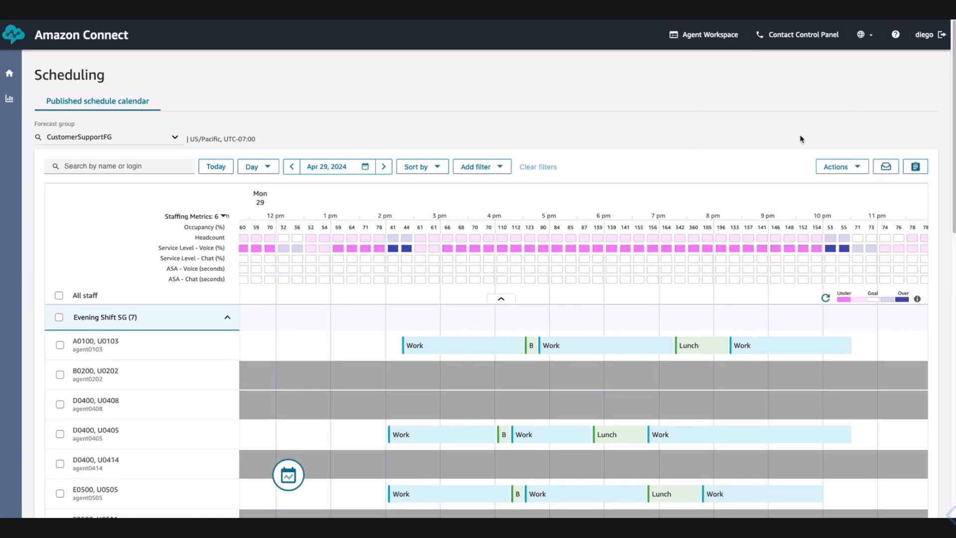
mouse_move(628, 280)
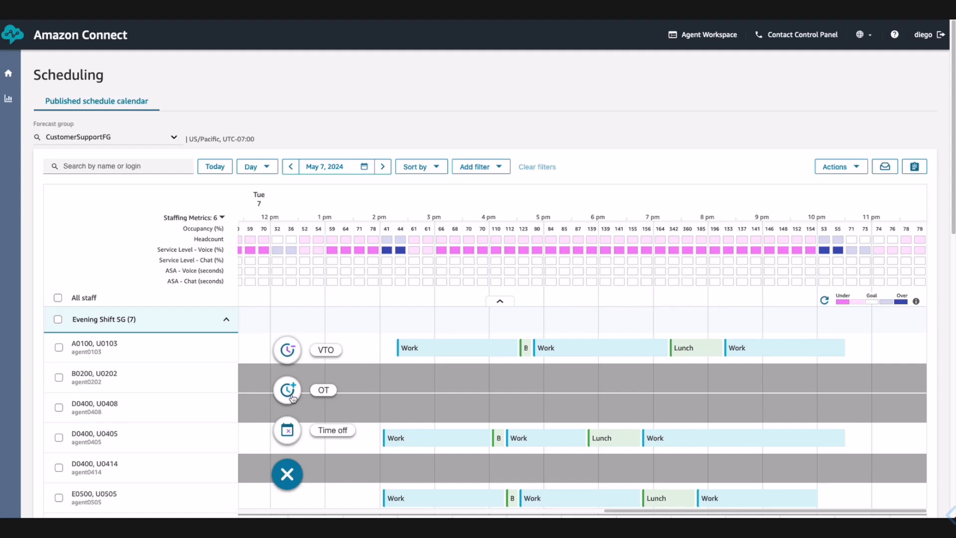
- Start a new overtime request for May 10, 3–4 PM targeting 3 Evening Shift SG staff
click(286, 390)
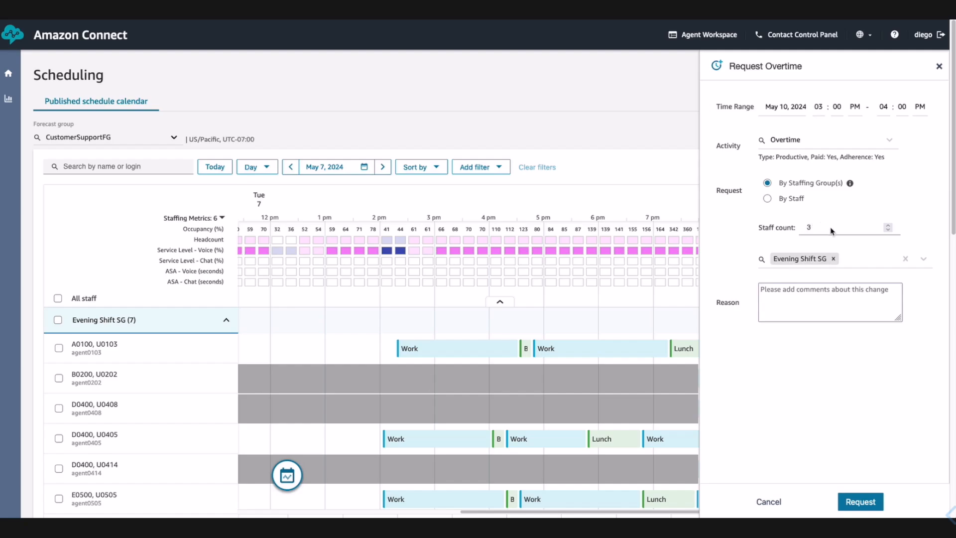
mouse_move(825, 250)
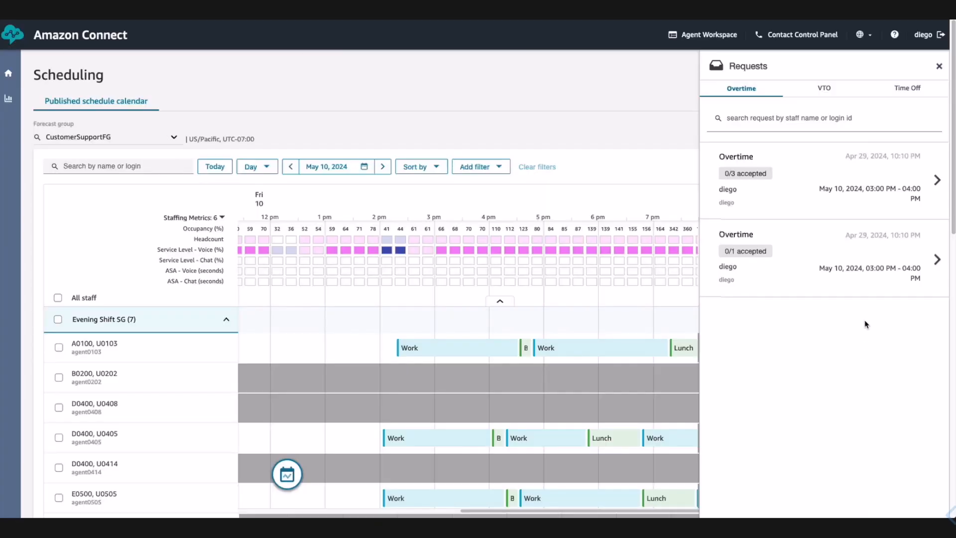
mouse_move(866, 322)
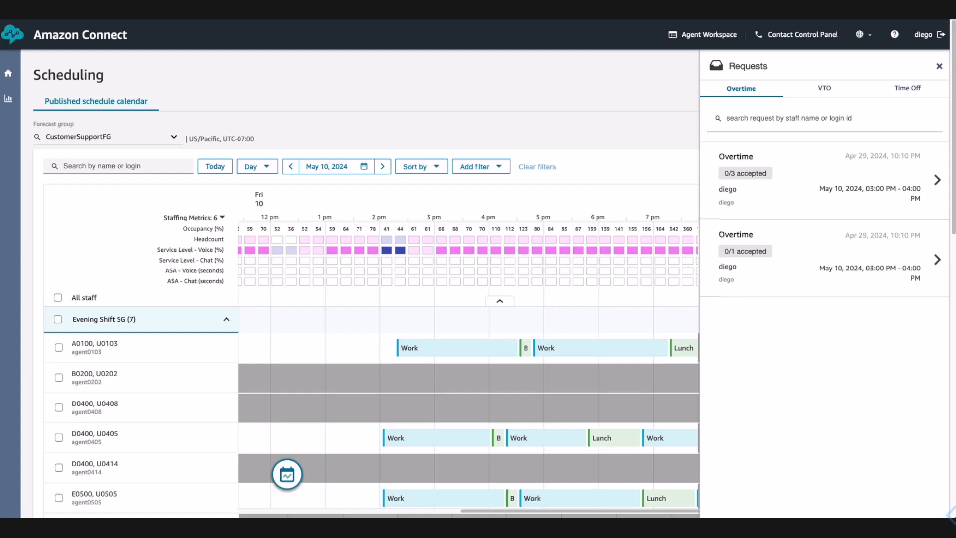
mouse_move(853, 309)
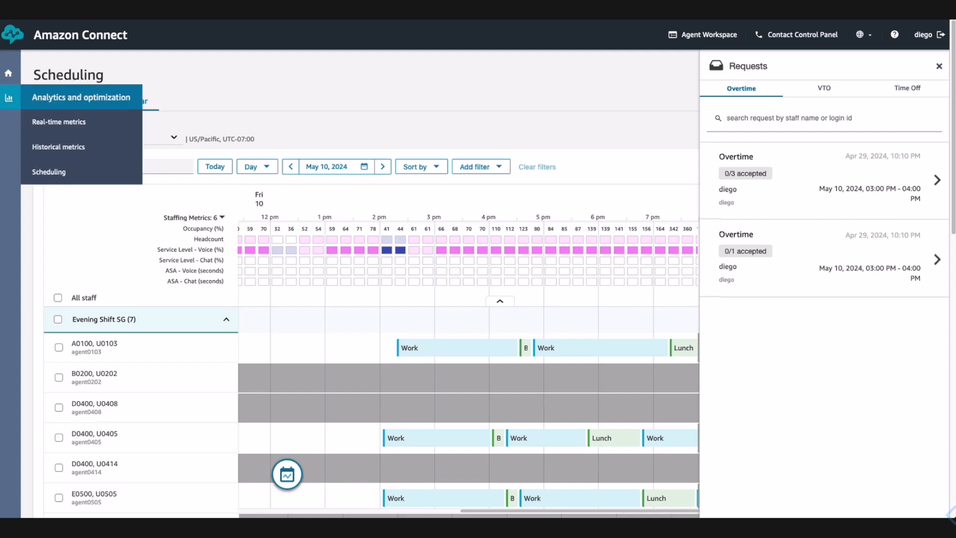
mouse_move(52, 124)
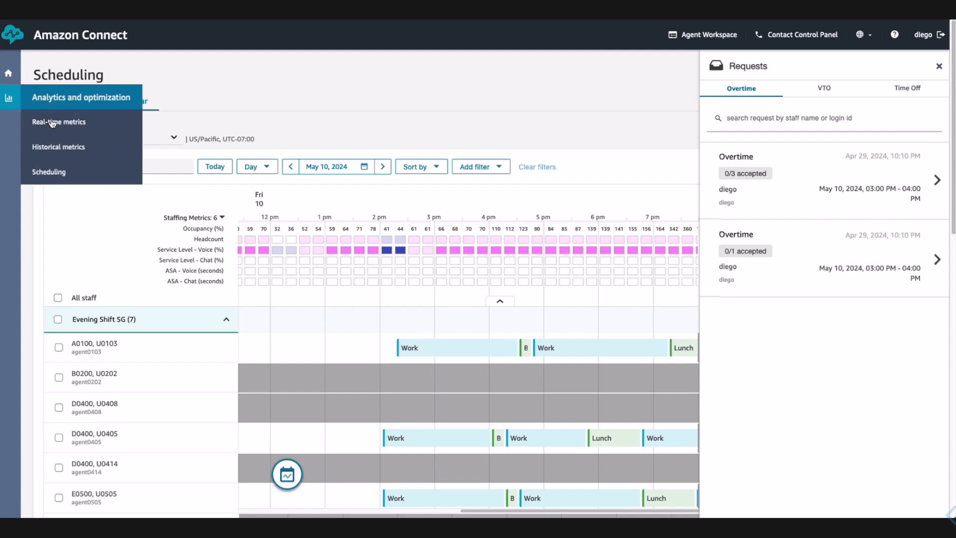
- Show the Agent adherence report from Real-time metrics, with status, duration and percentage per agent
click(59, 122)
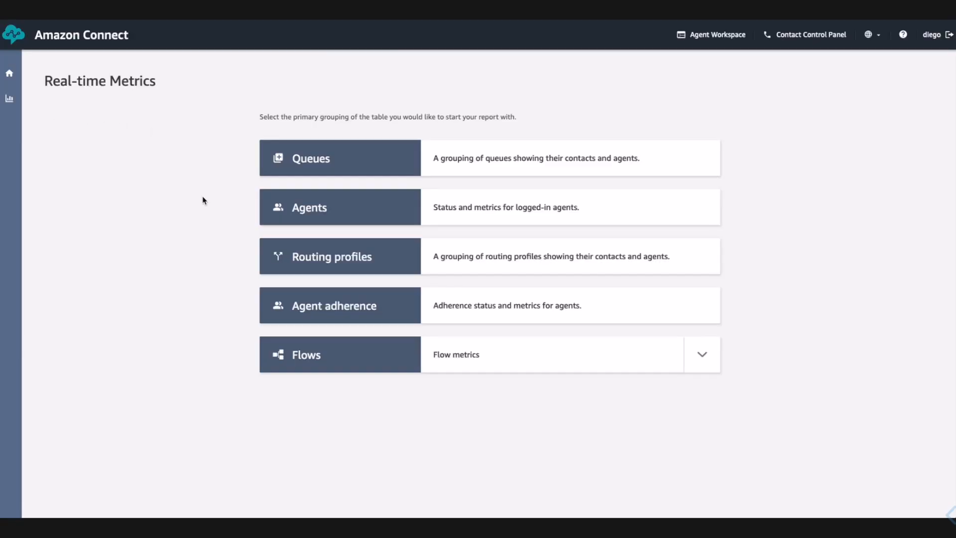
mouse_move(339, 313)
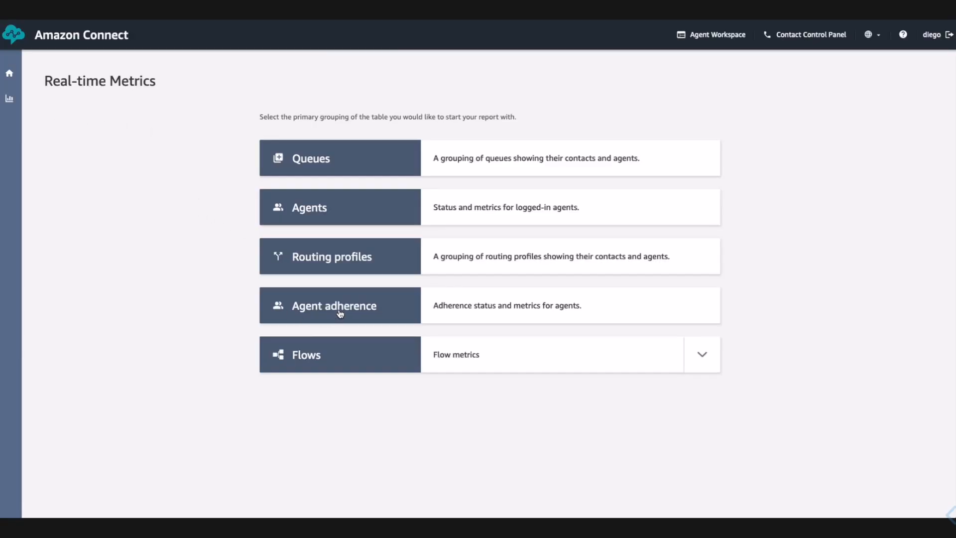
click(340, 306)
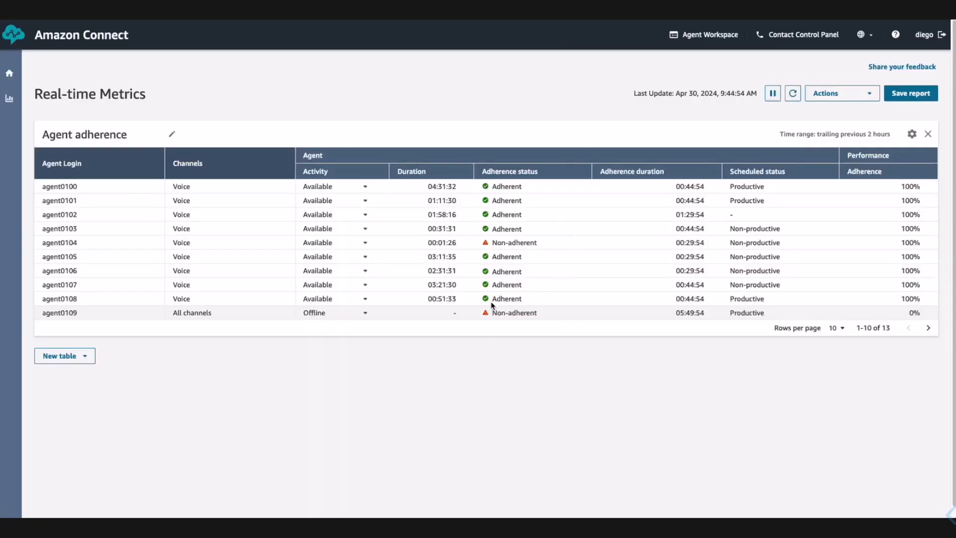
mouse_move(514, 319)
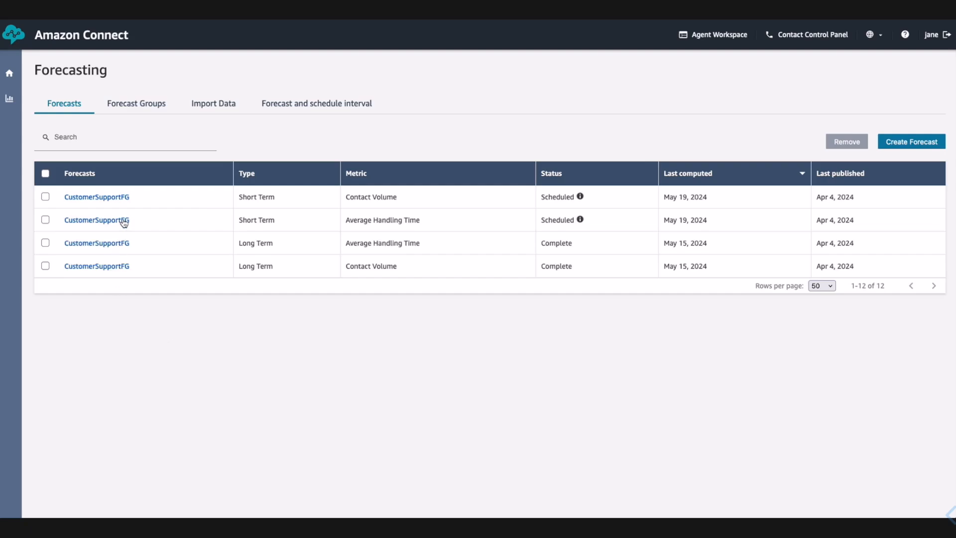
- Show the CustomerSupportFG Short Term forecast with its May 18–20 chart and 15-minute interval table
click(97, 219)
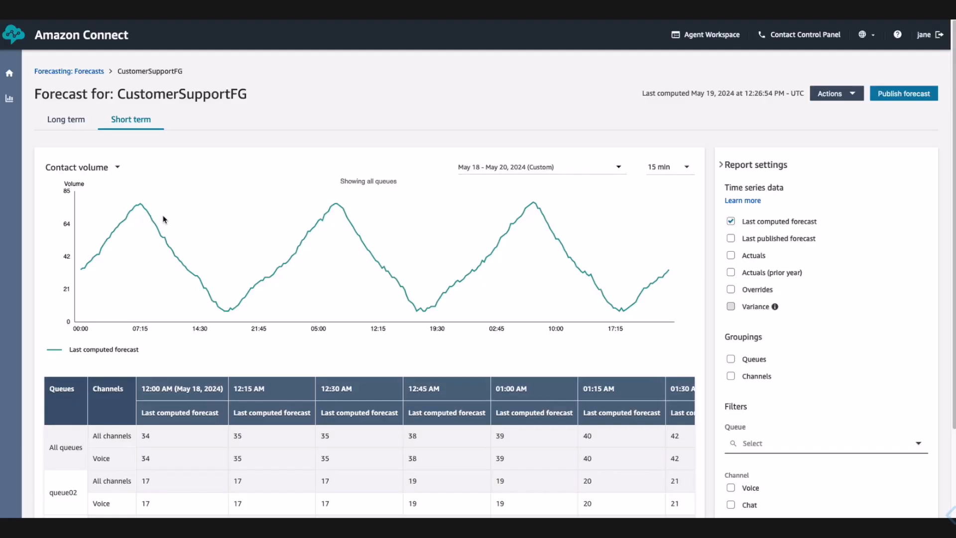
mouse_move(180, 221)
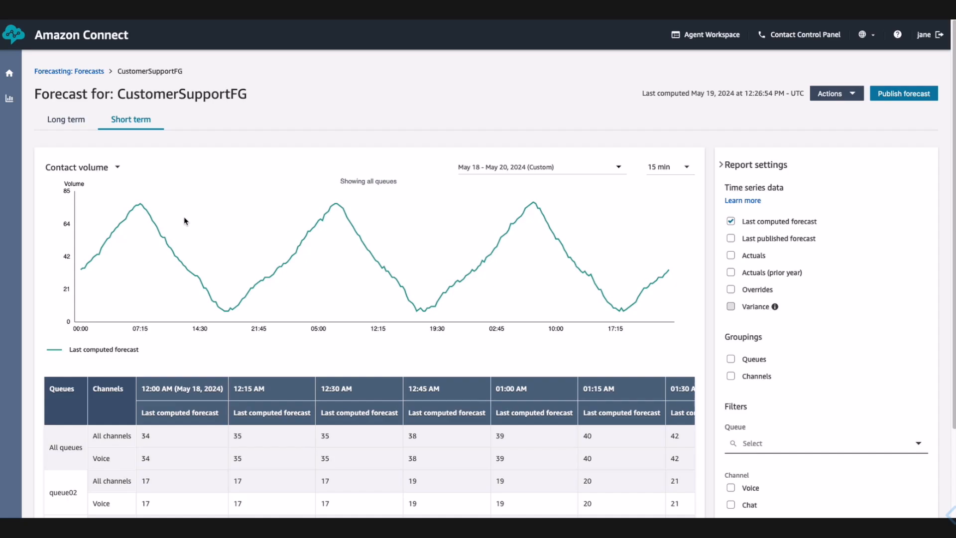
mouse_move(194, 221)
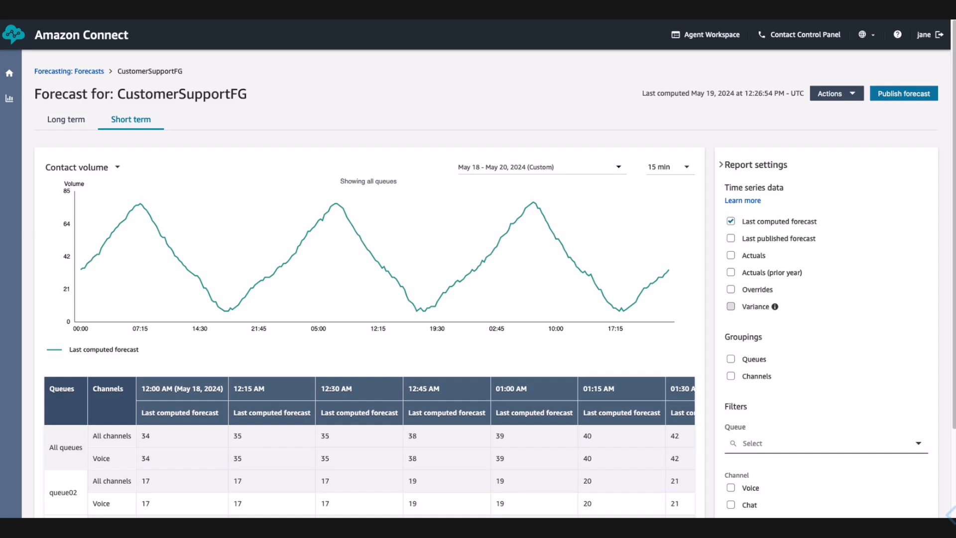
mouse_move(245, 256)
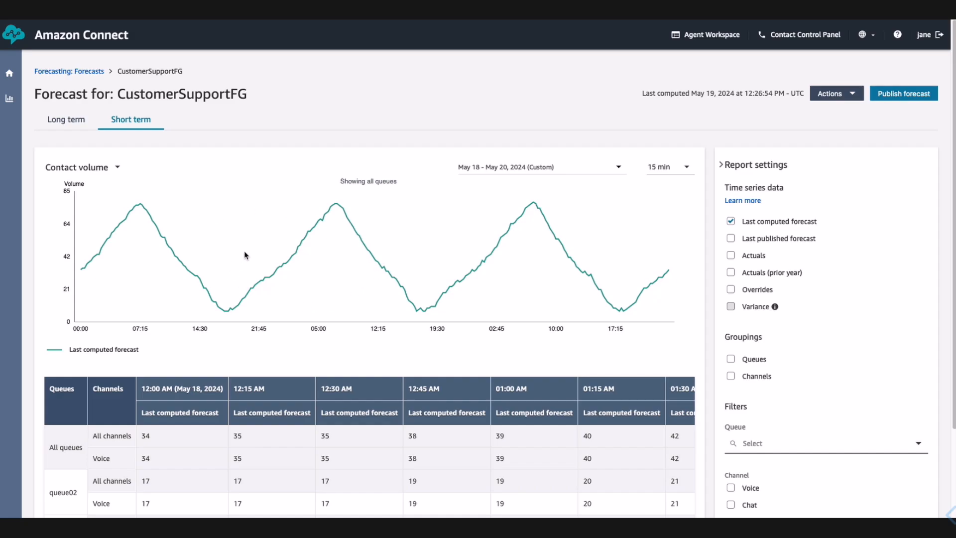
mouse_move(374, 233)
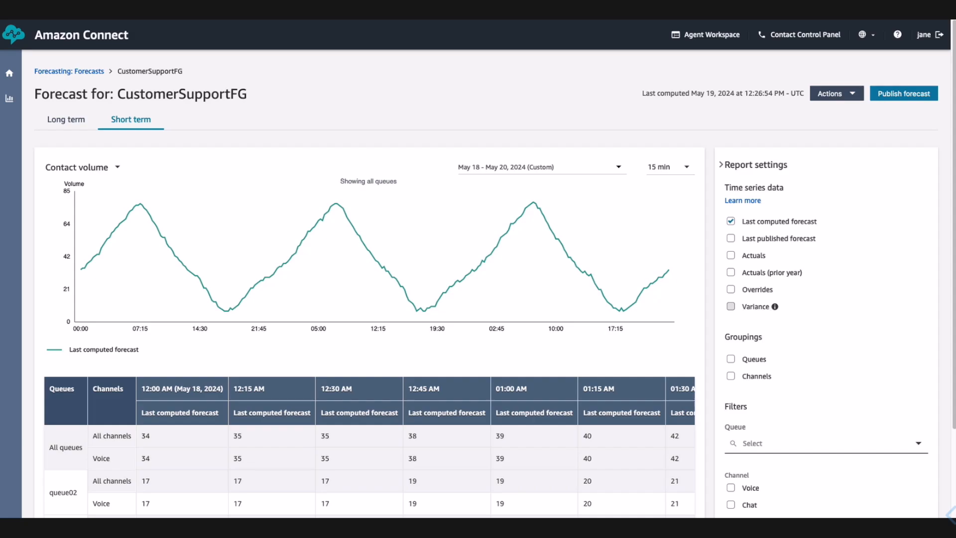
mouse_move(534, 243)
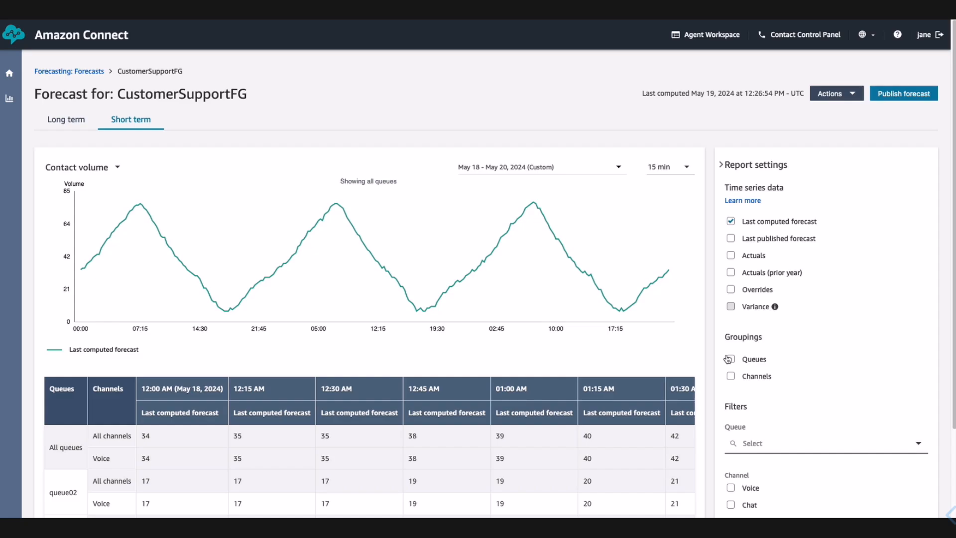
mouse_move(729, 358)
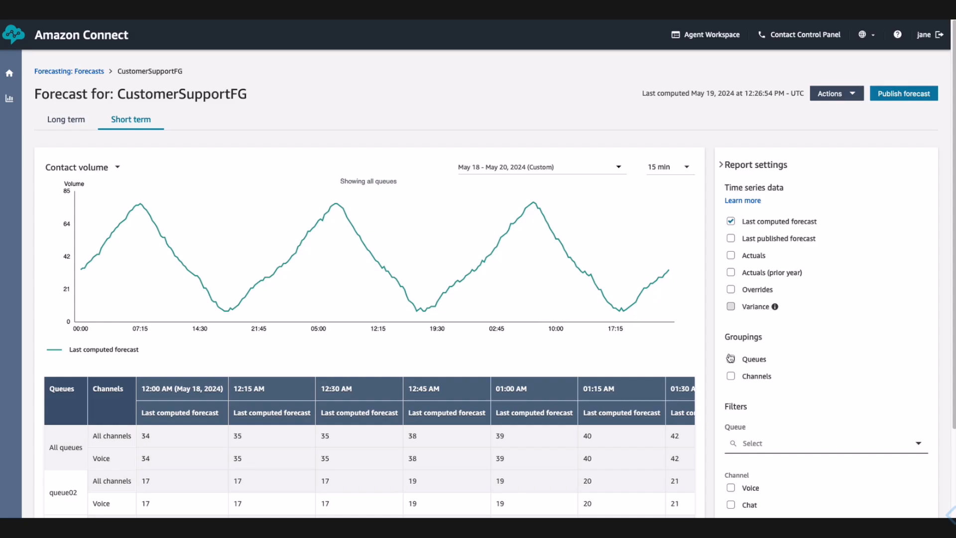
click(730, 358)
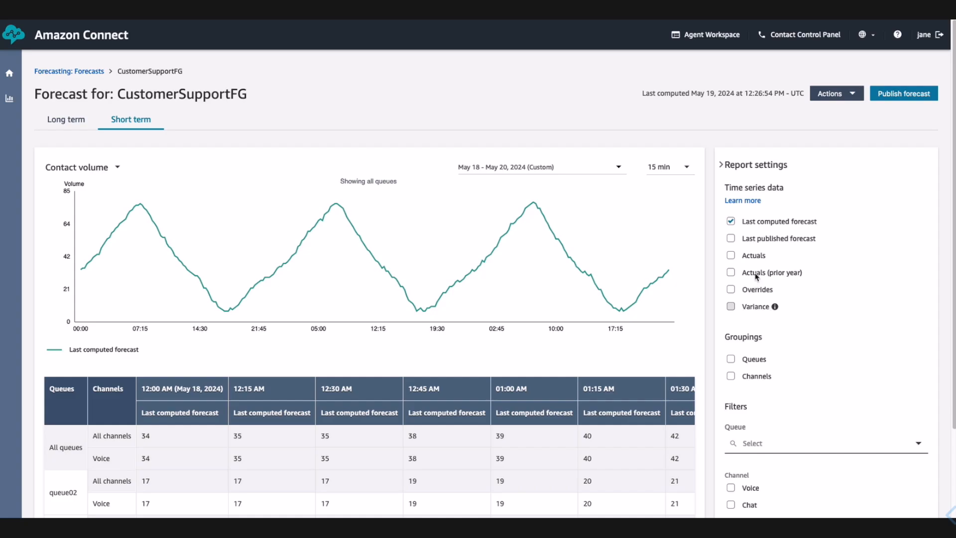
- Overlay last published forecast, actuals and prior-year actuals on the CustomerSupportFG forecast
click(731, 238)
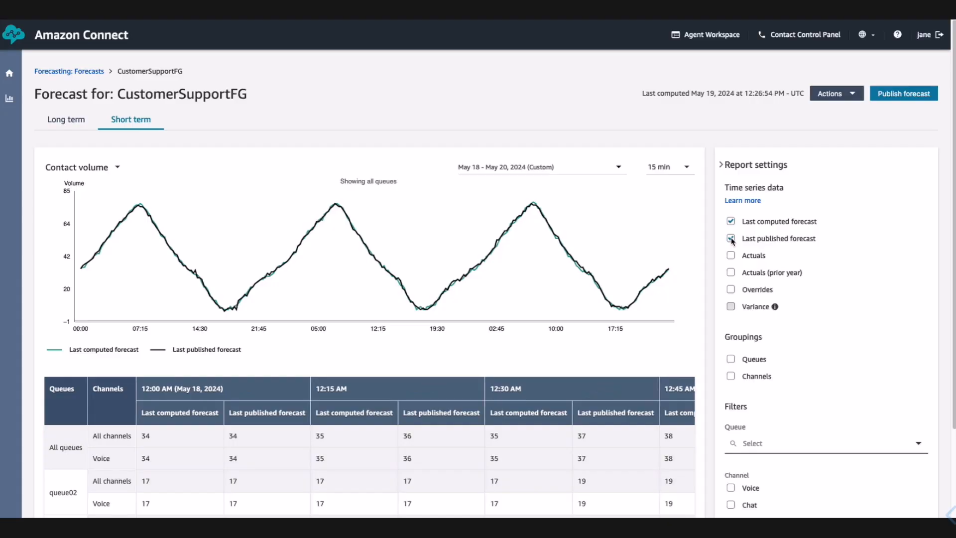
click(730, 238)
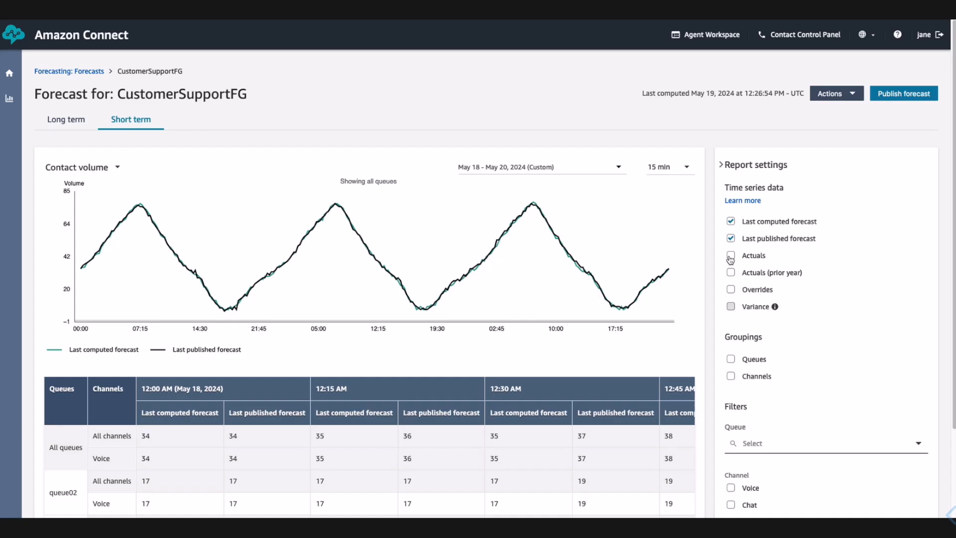
click(731, 255)
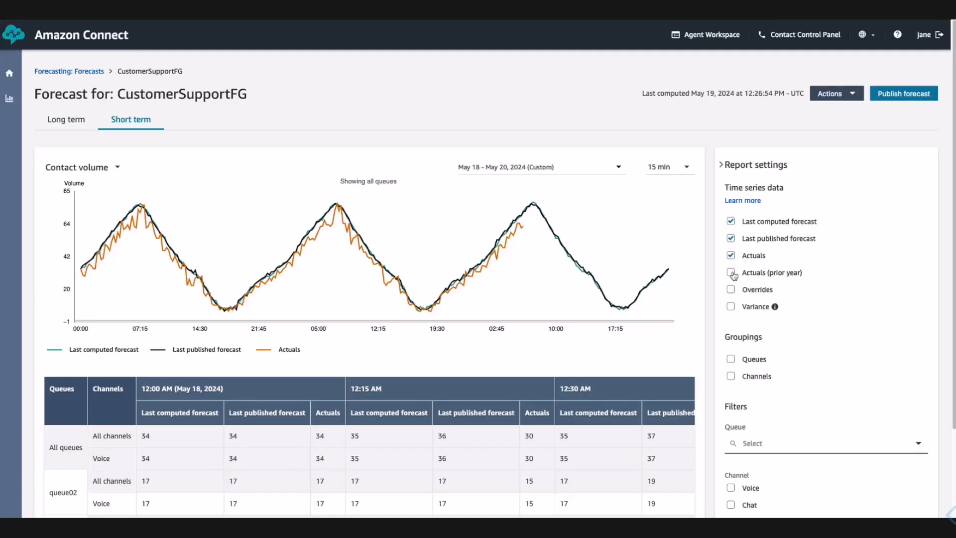
click(731, 273)
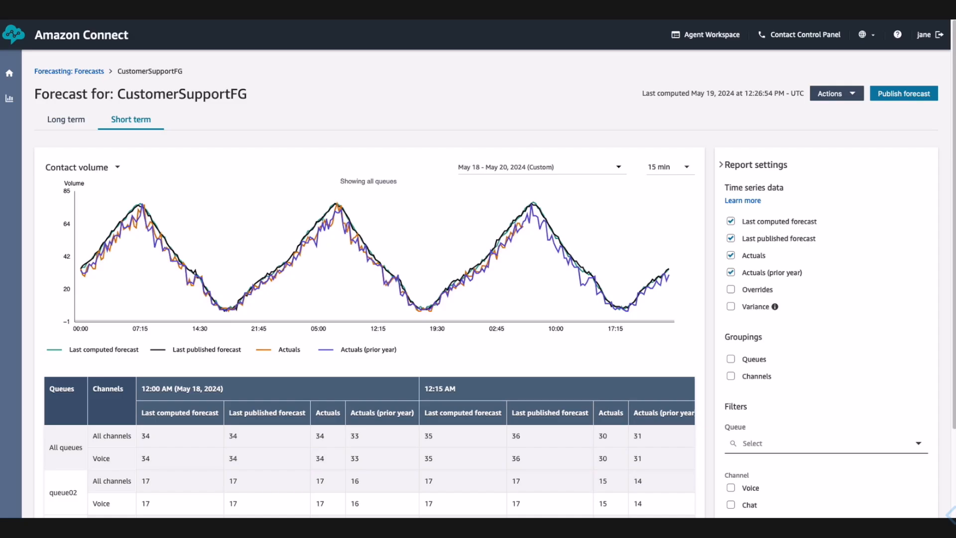
click(833, 94)
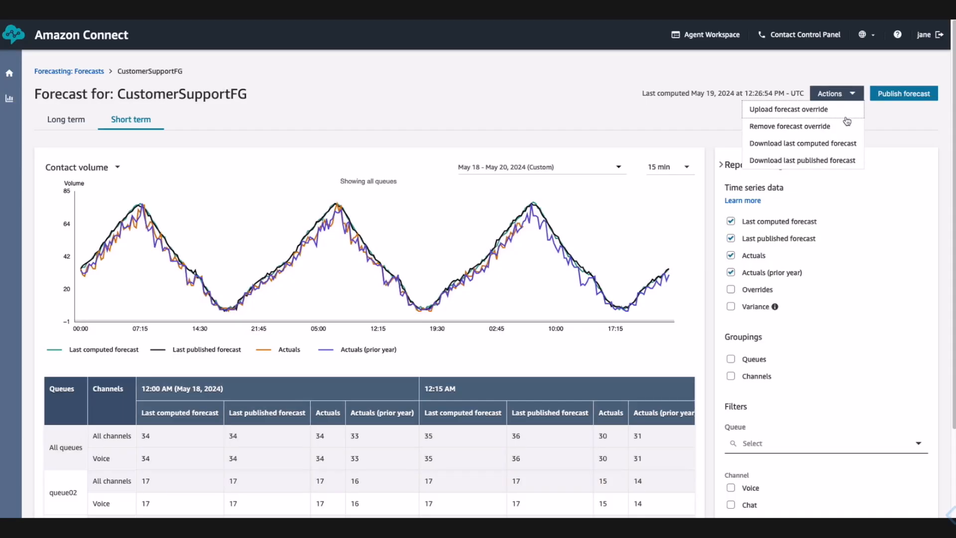
- Apply the uploaded forecast override to CustomerSupportFG via Actions > Upload forecast override
click(788, 109)
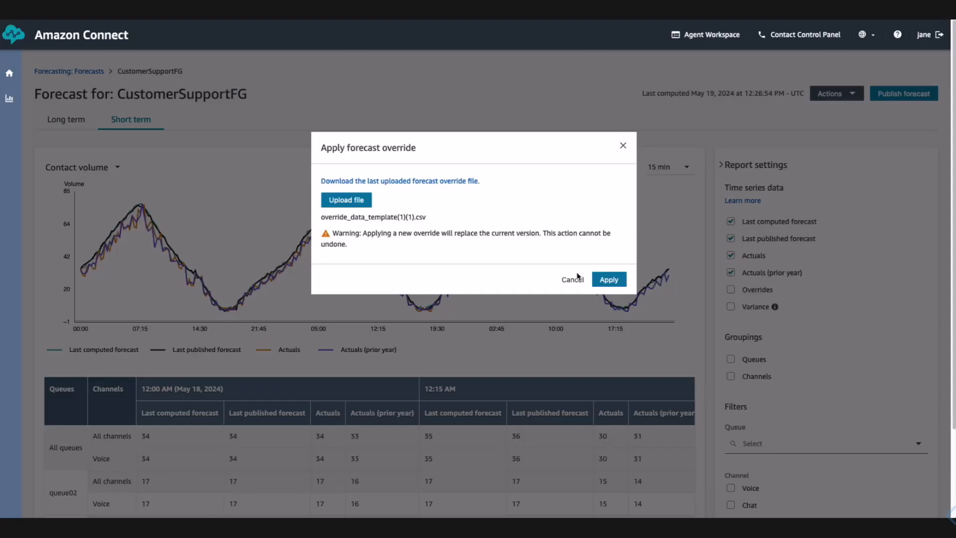
click(608, 278)
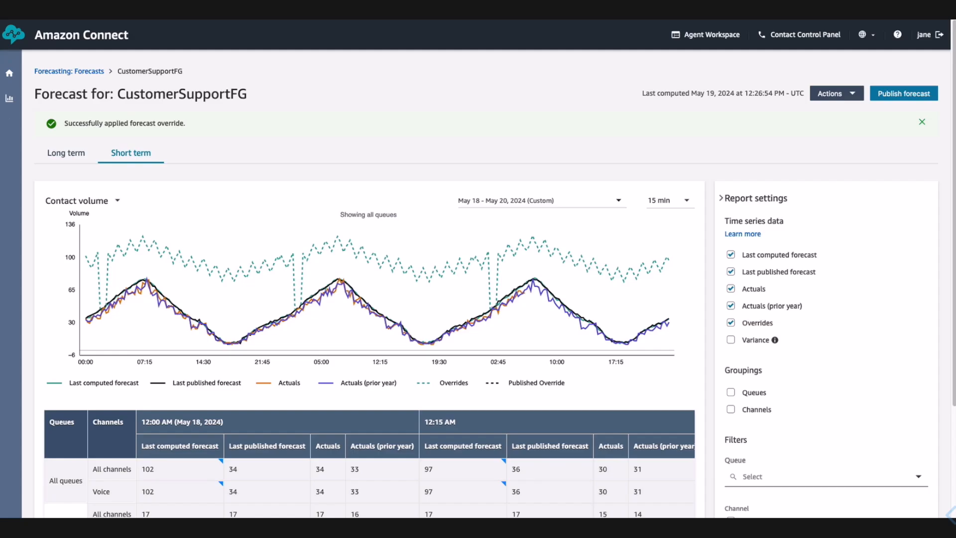
mouse_move(908, 49)
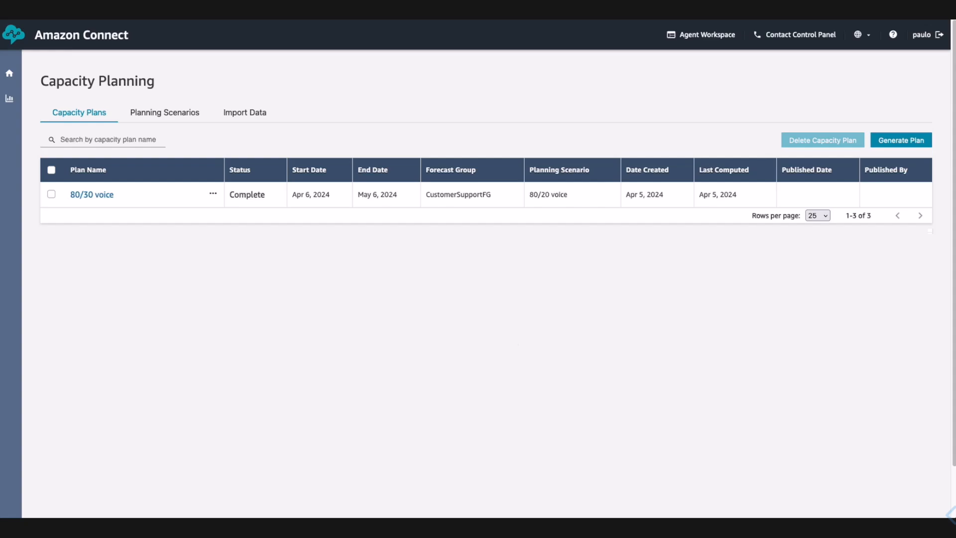
mouse_move(444, 280)
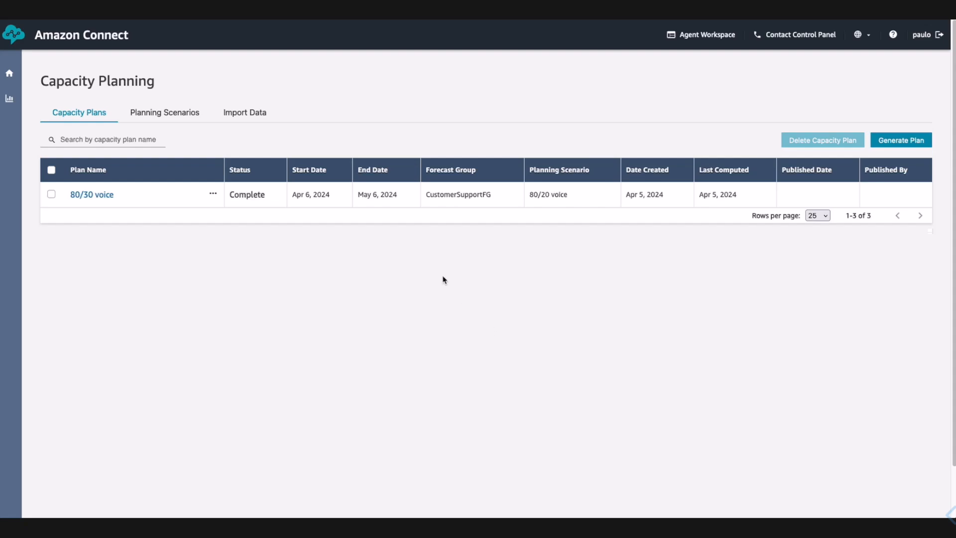
- Start a new planning scenario named 80/30 described as '80% SLA in 30 seconds'
click(165, 112)
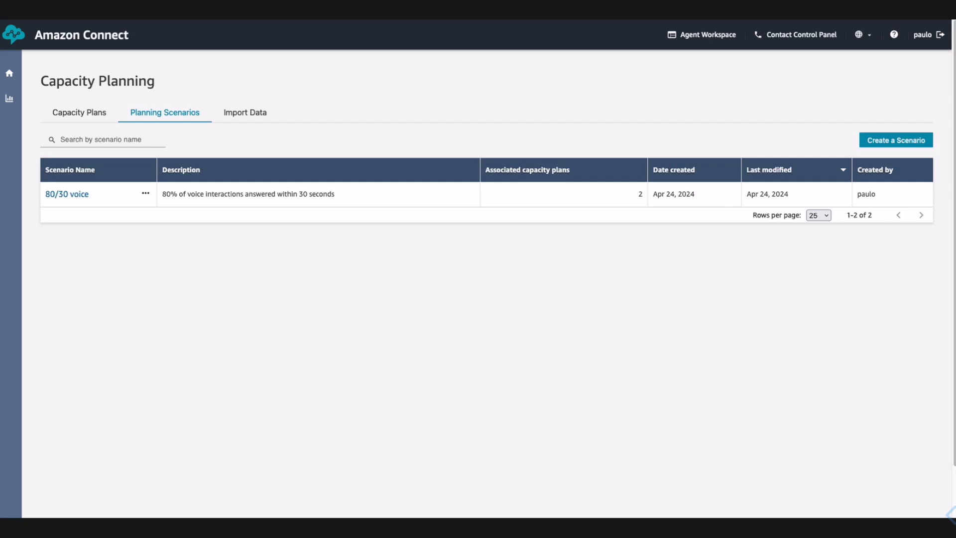
mouse_move(722, 154)
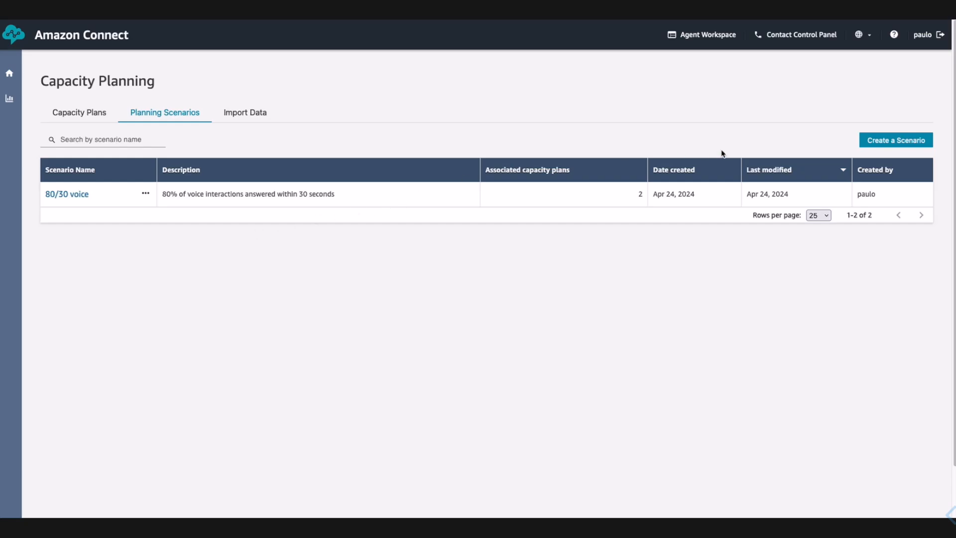
click(896, 139)
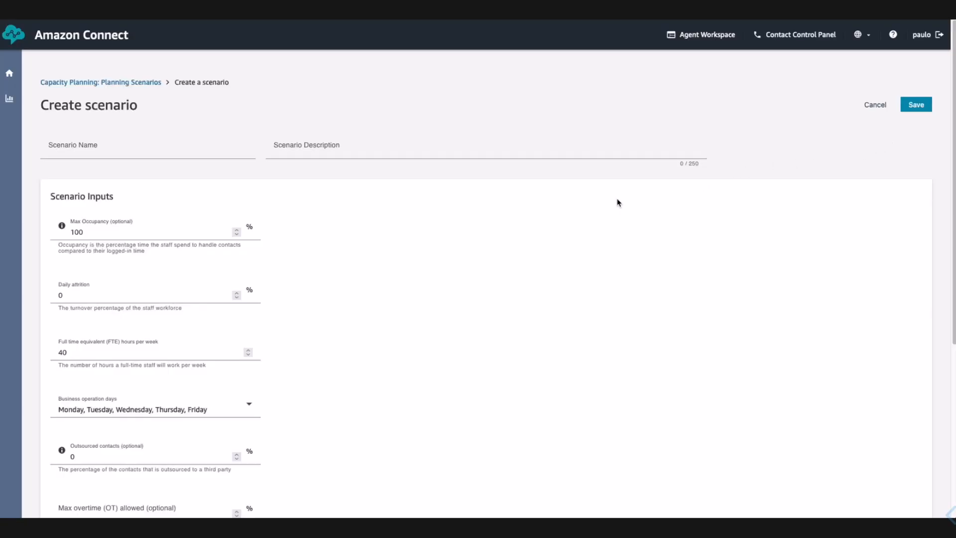
text(80% SLA in 30 seconds)
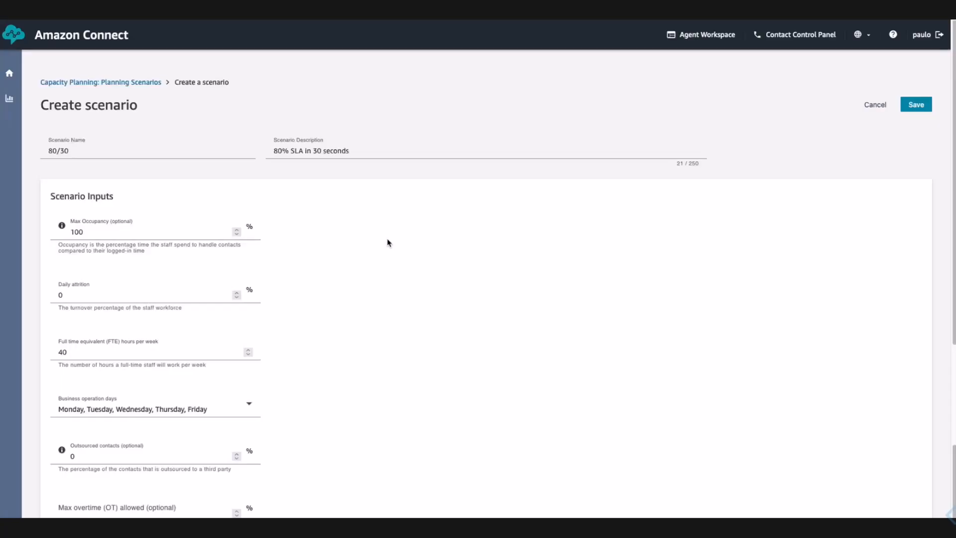
mouse_move(843, 112)
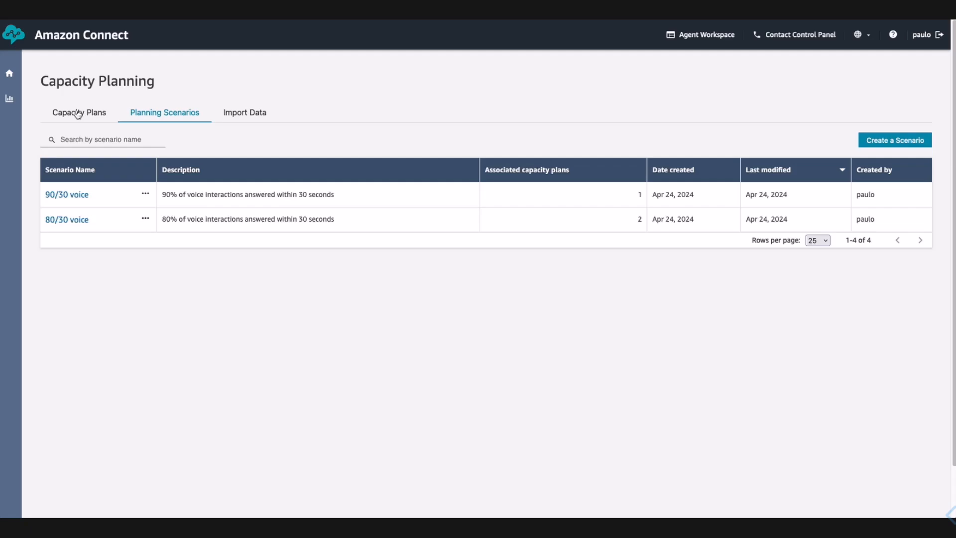
- Generate the 90/30 voice capacity plan for CustomerSupportFG from the 90/30 voice scenario
click(79, 112)
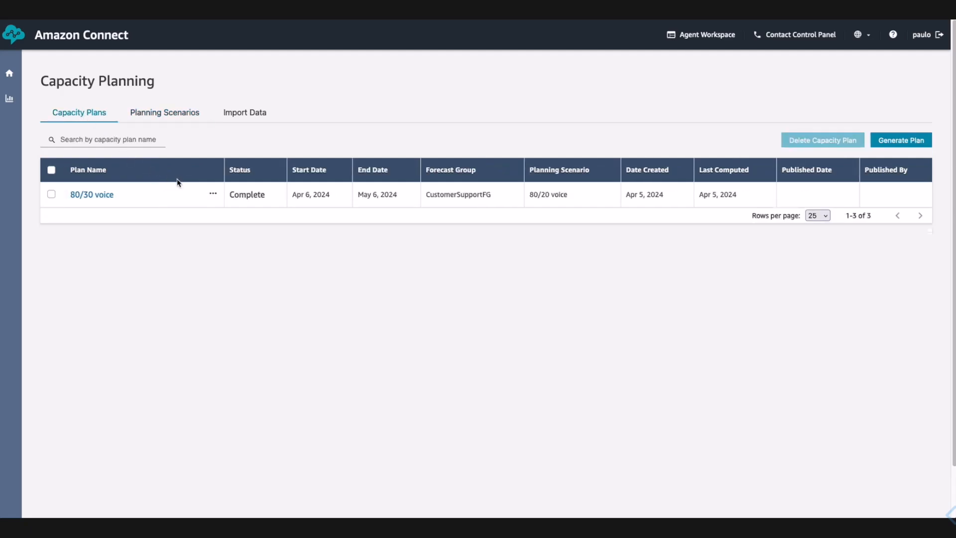
mouse_move(335, 226)
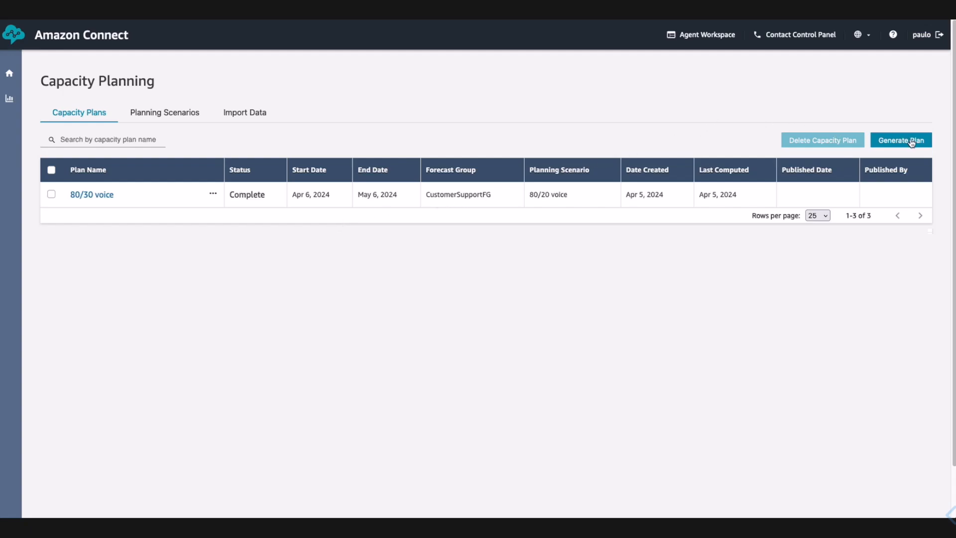
click(902, 139)
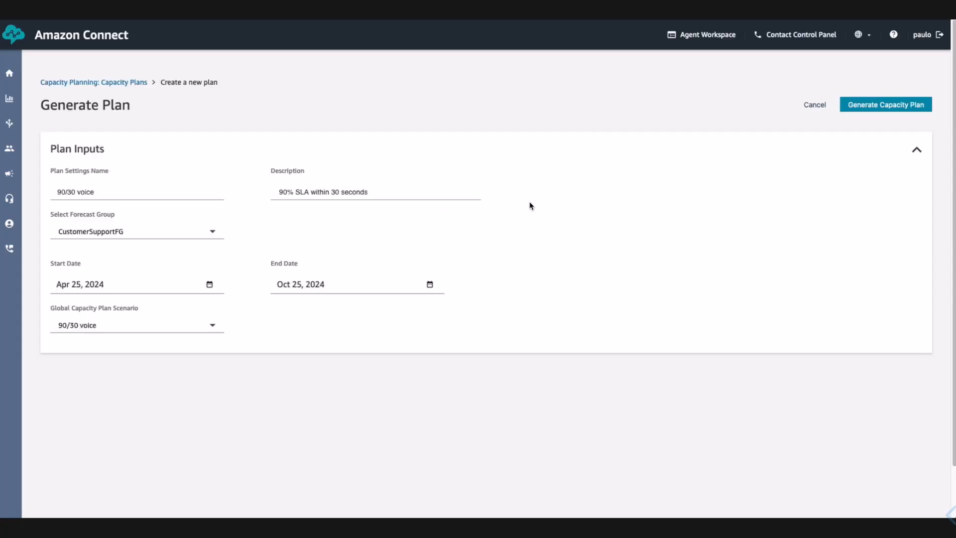
click(885, 104)
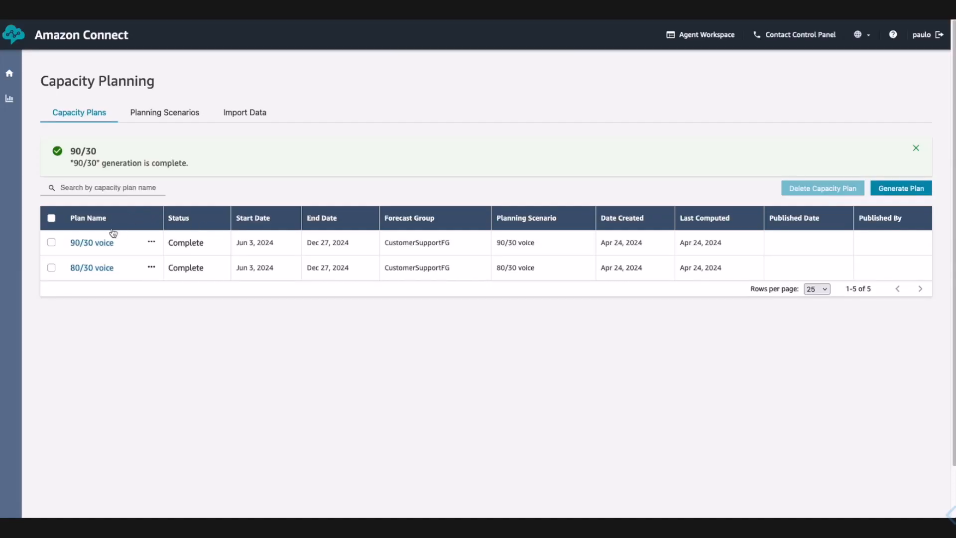
- Review the 90/30 voice plan's inputs, scenario details and weekly required-FTE outputs
click(92, 242)
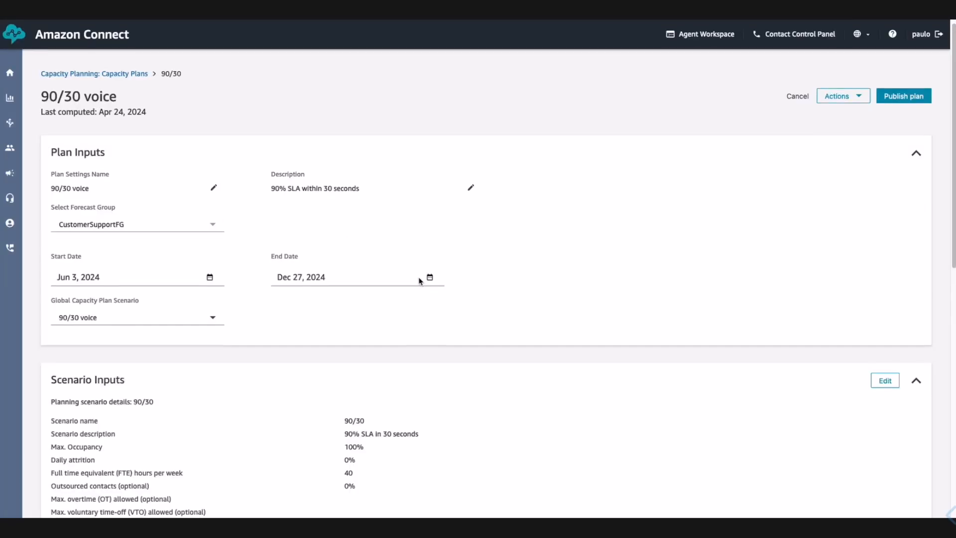
scroll(down, 3)
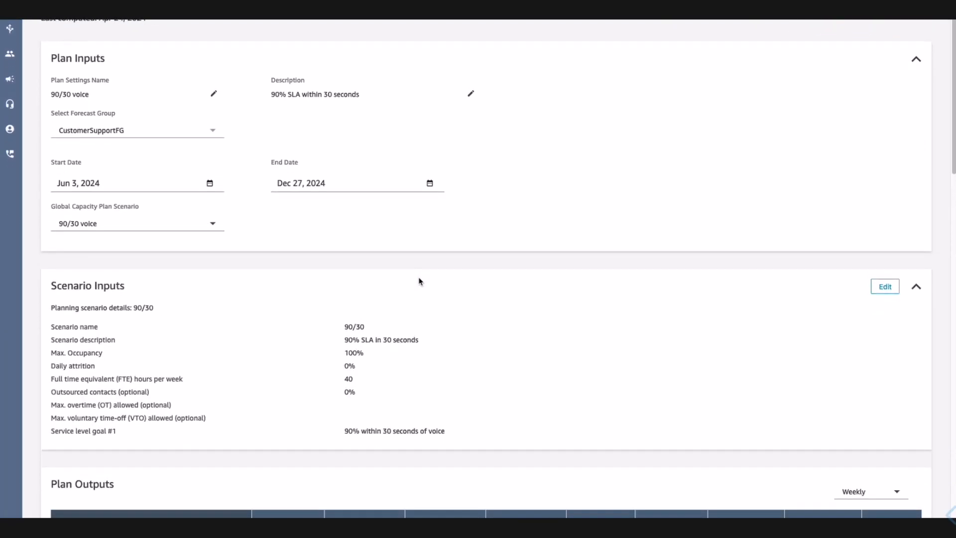
scroll(down, 3)
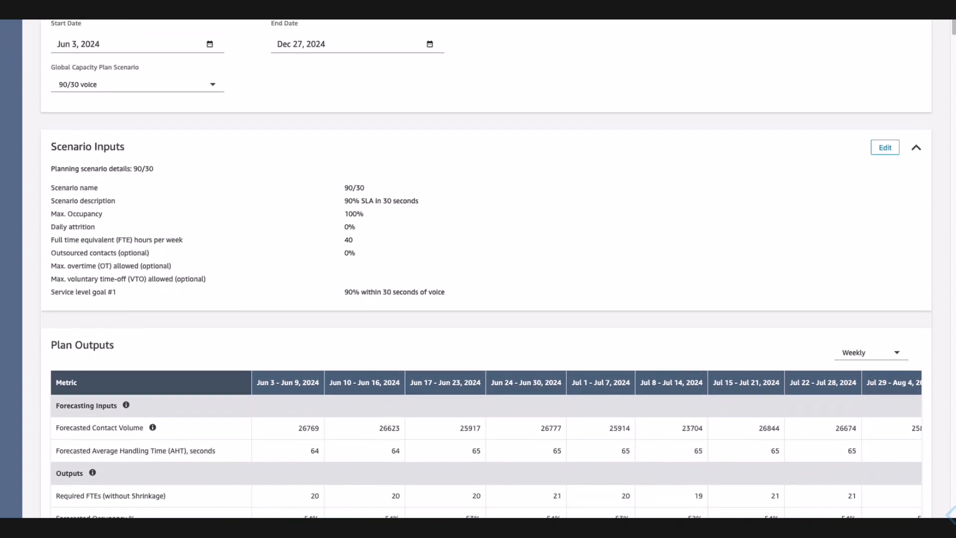
scroll(down, 3)
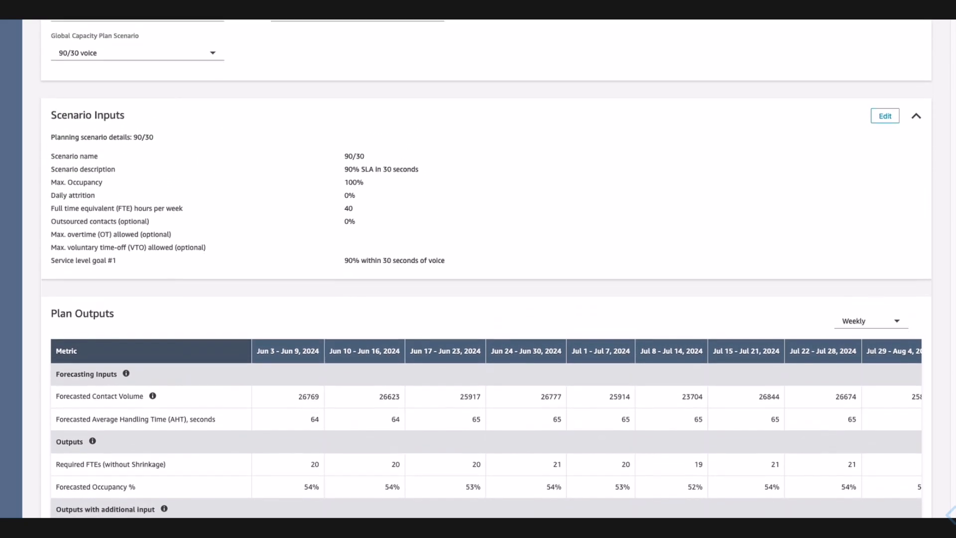
scroll(up, 3)
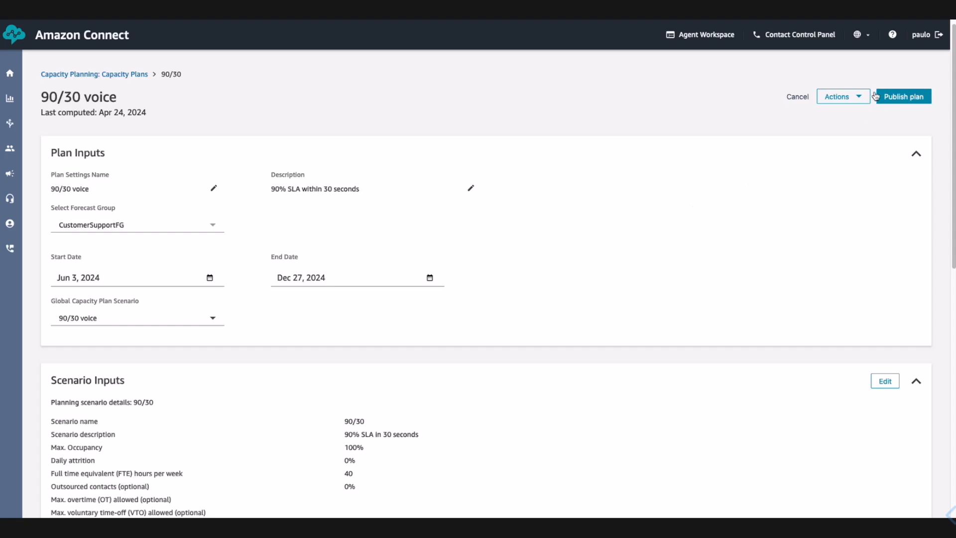
- Check the plan's override upload action, then view the six existing shift profiles in Scheduling
click(843, 96)
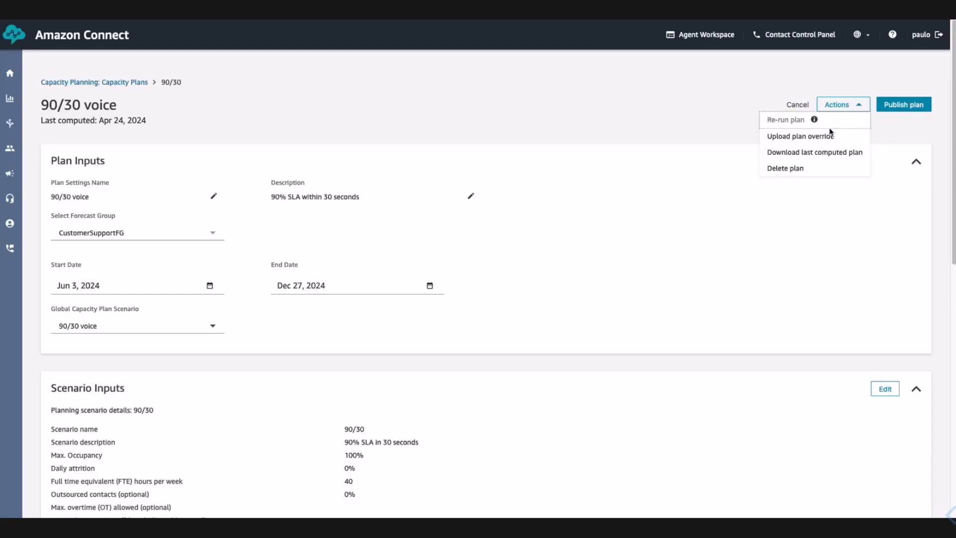
click(814, 151)
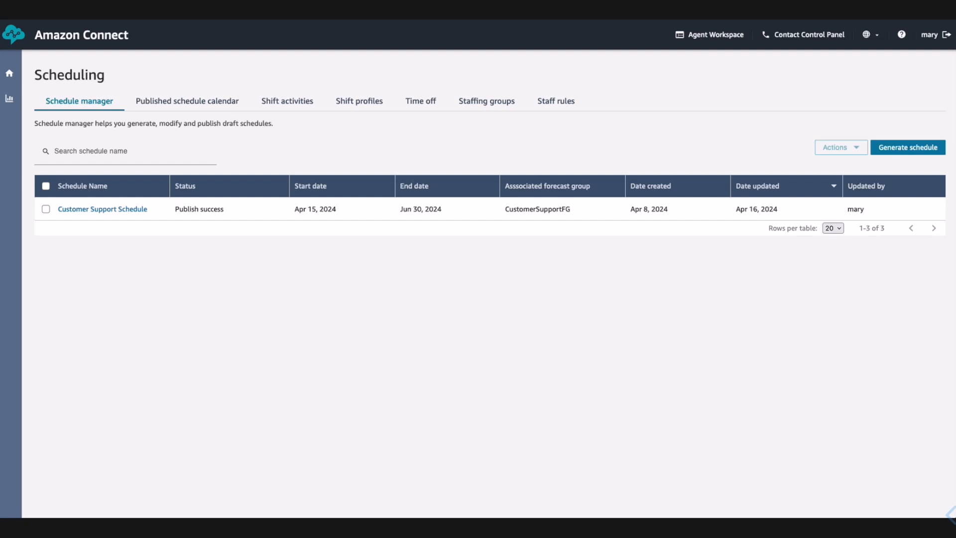
mouse_move(725, 315)
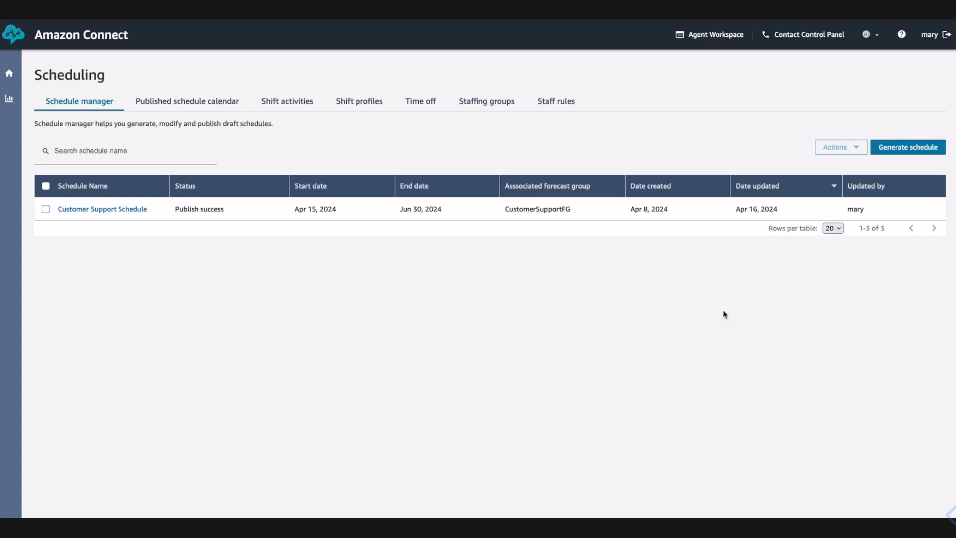
mouse_move(440, 119)
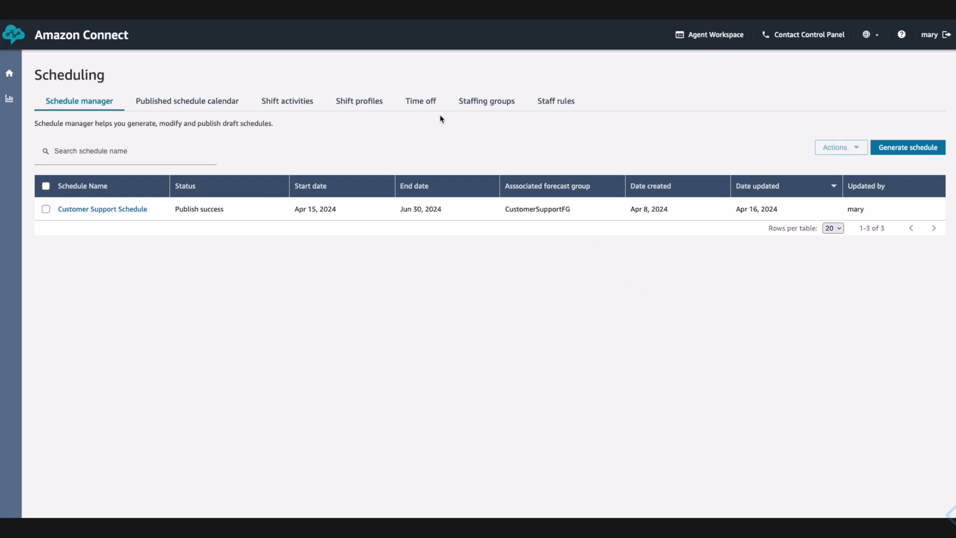
click(360, 101)
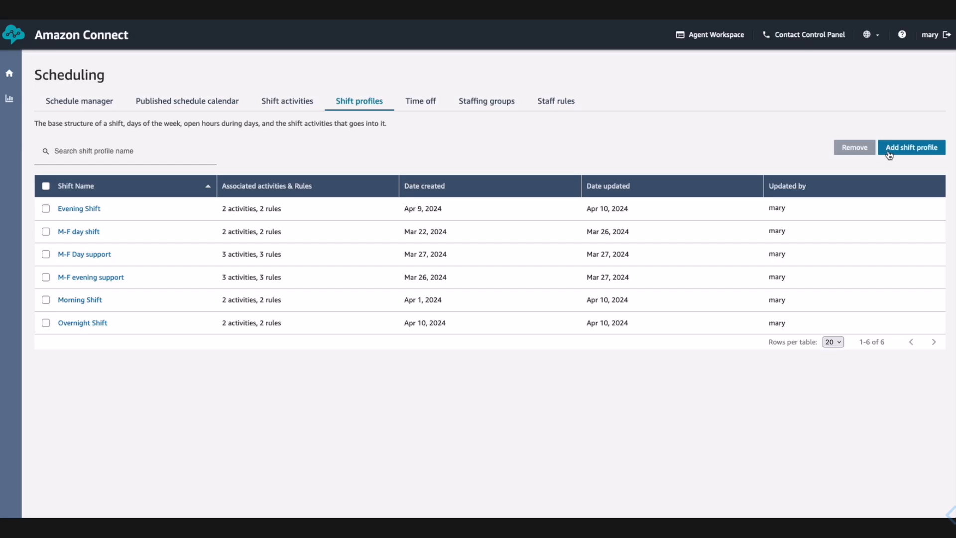
- Add the Sydney - Morning Shift profile, Monday–Friday 9 AM–5 PM Australia/Sydney, and save it
click(912, 147)
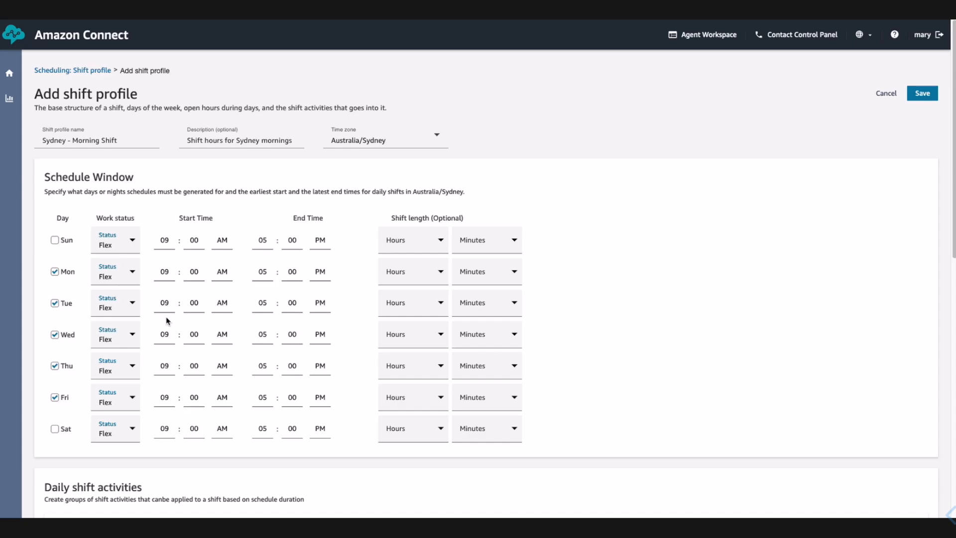
scroll(down, 3)
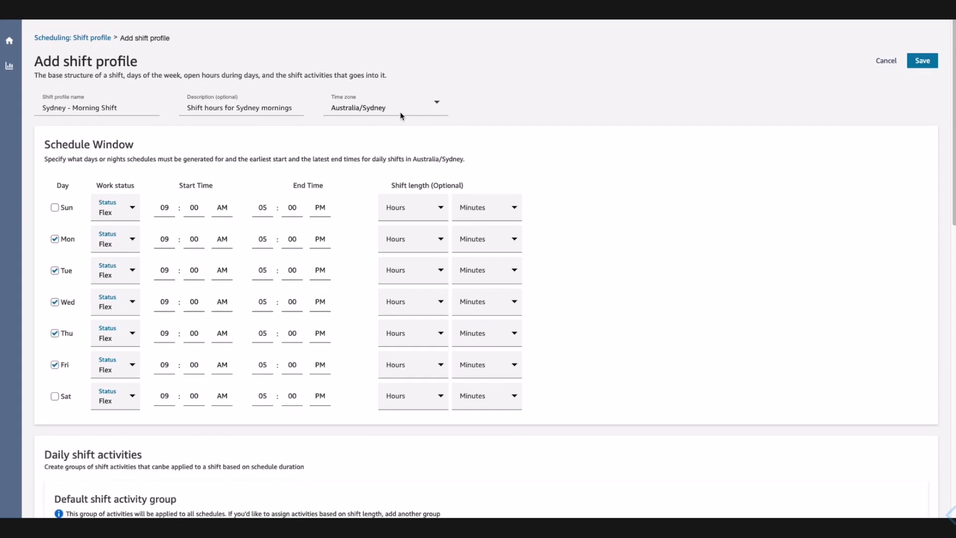
mouse_move(256, 227)
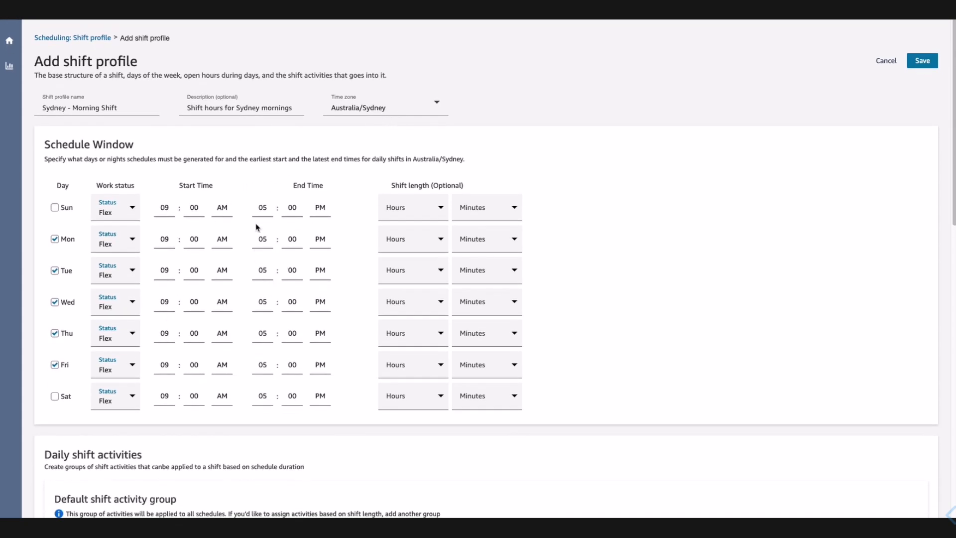
mouse_move(243, 306)
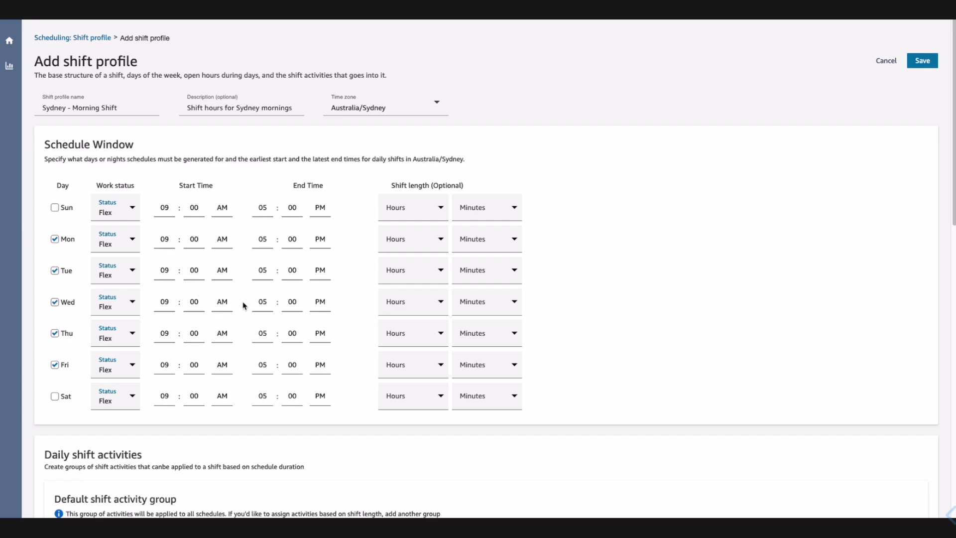
scroll(down, 3)
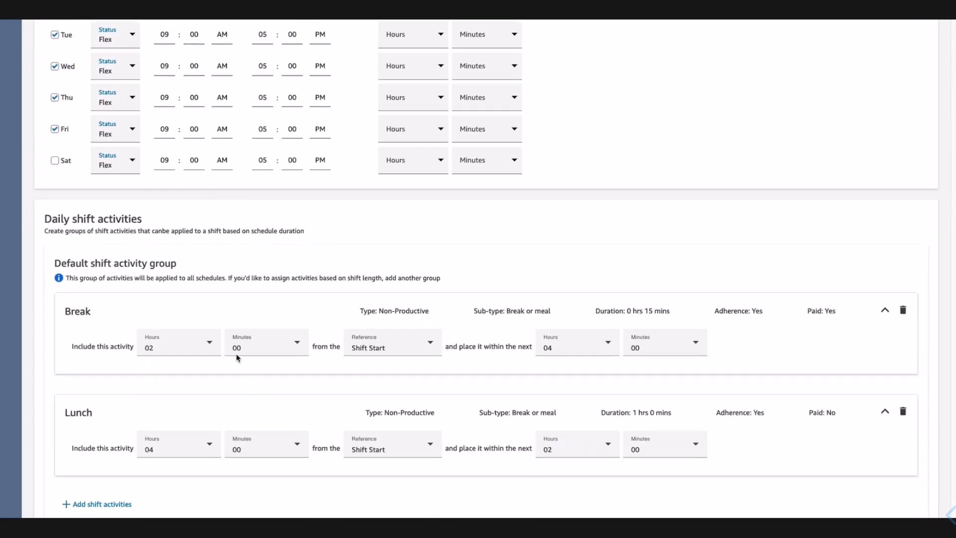
mouse_move(307, 421)
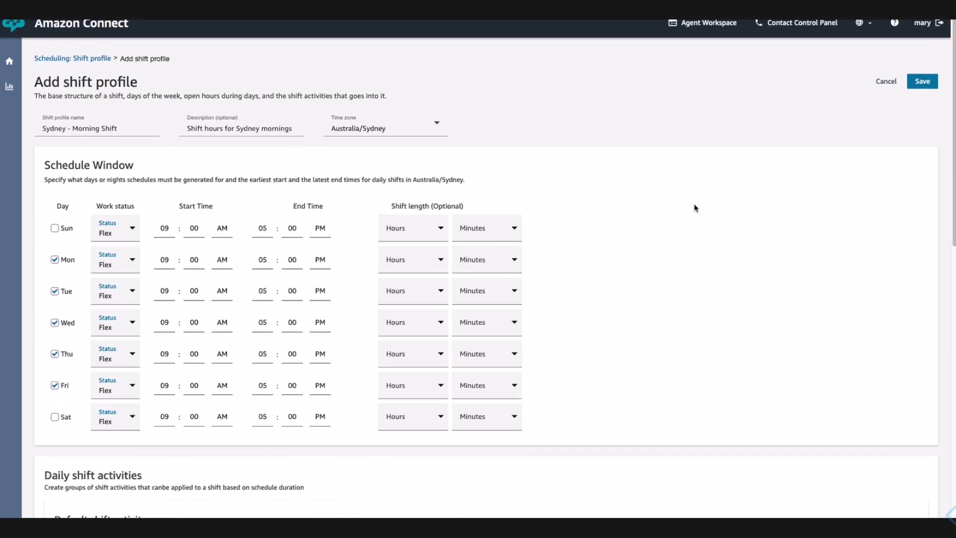
click(921, 80)
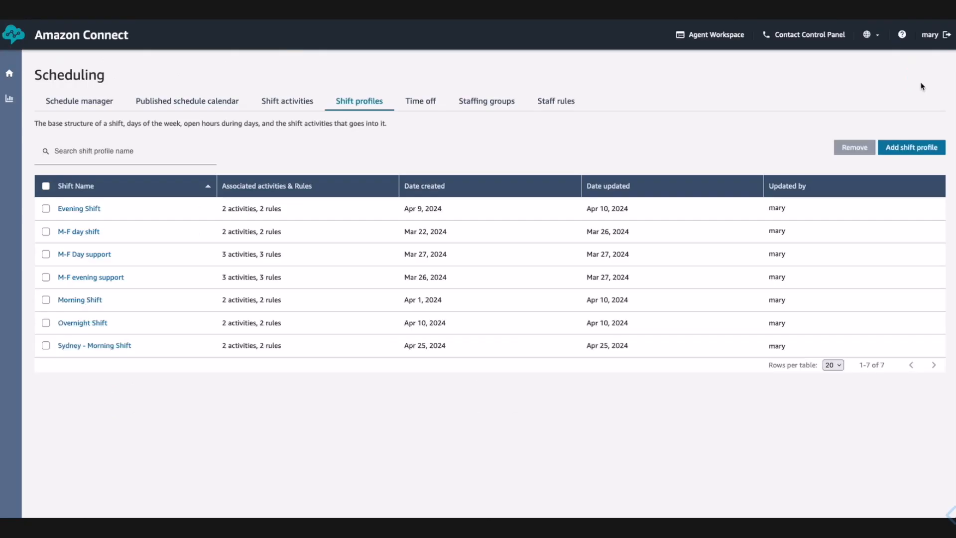
mouse_move(391, 253)
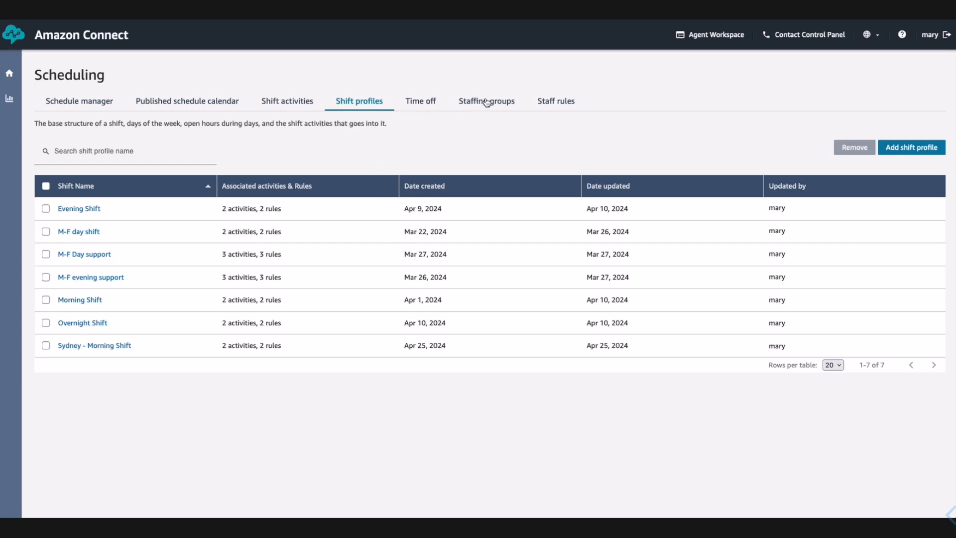
- Show the existing staffing groups such as Evening Shift SG and Overnight Shift SG
click(486, 100)
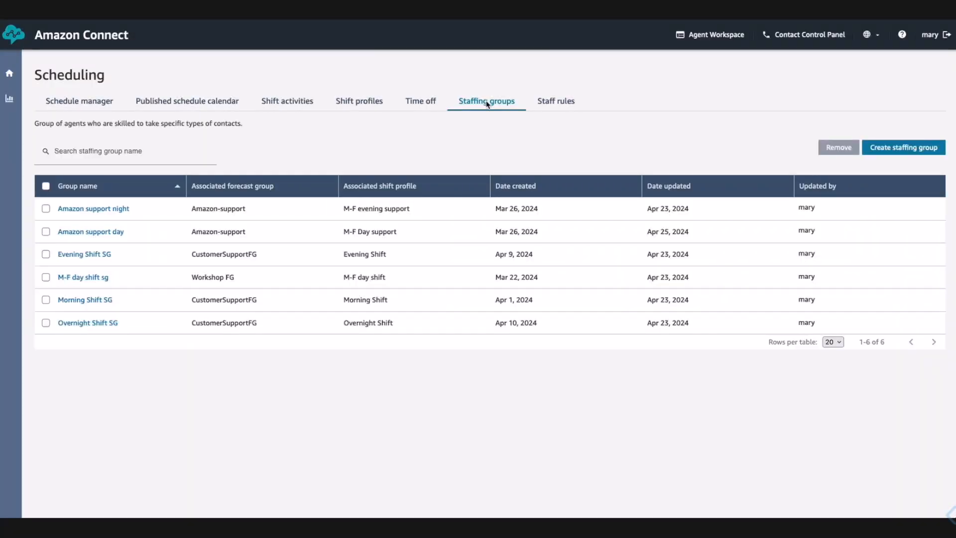
mouse_move(642, 131)
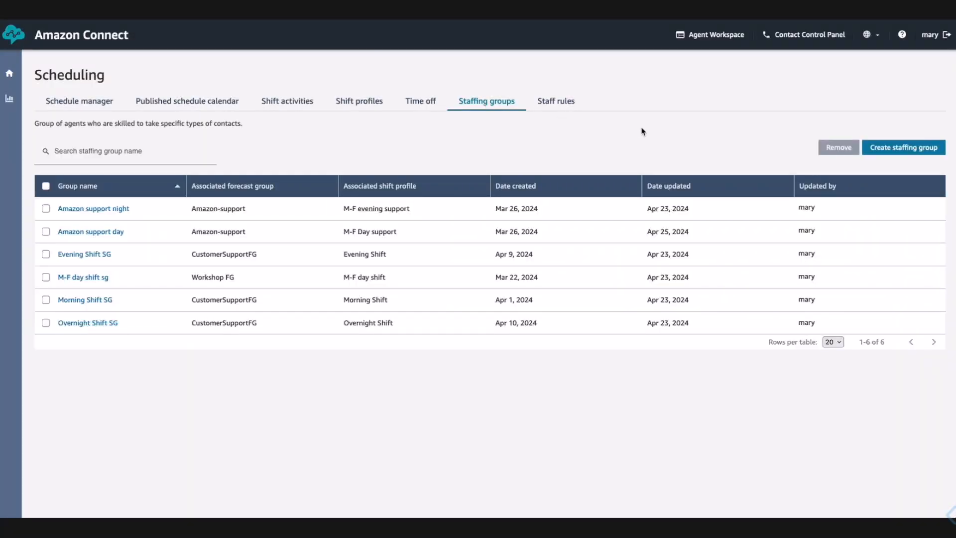
- Create the Sydney M-F Morning SG group on the Sydney - Morning Shift profile, then list schedules
click(904, 147)
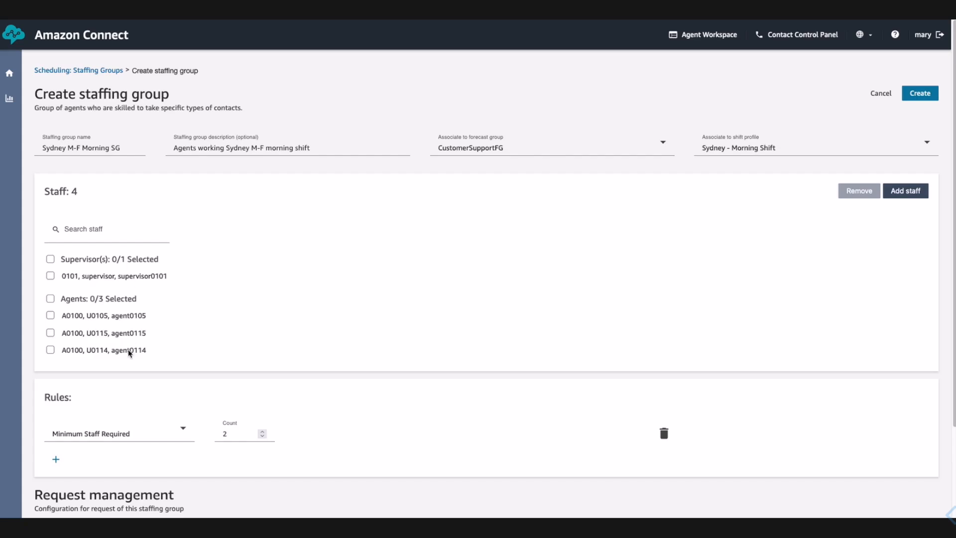
scroll(down, 3)
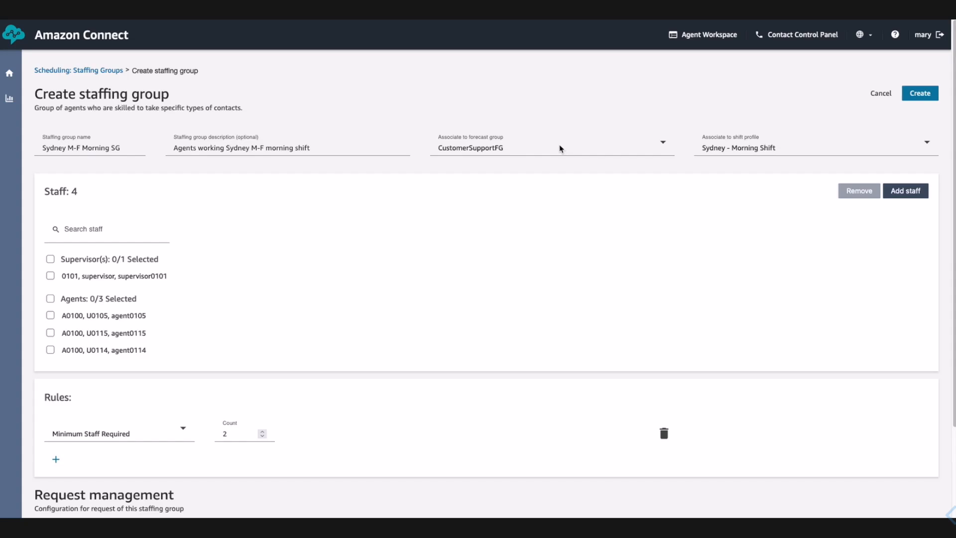
mouse_move(562, 151)
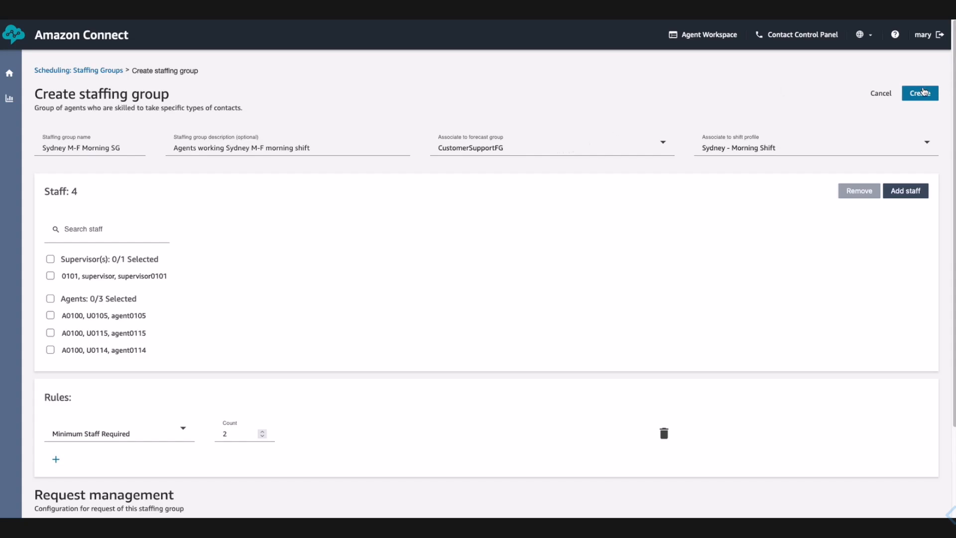
click(919, 93)
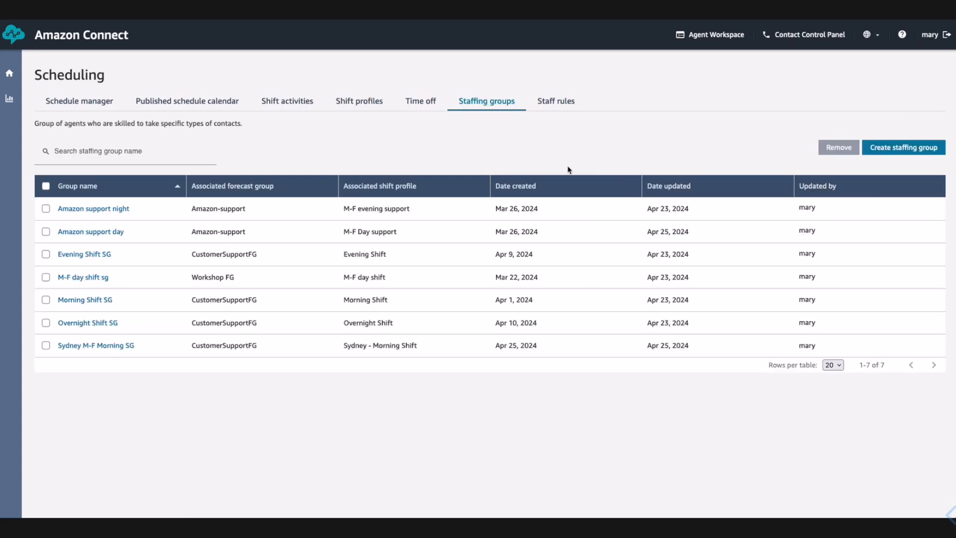
mouse_move(113, 164)
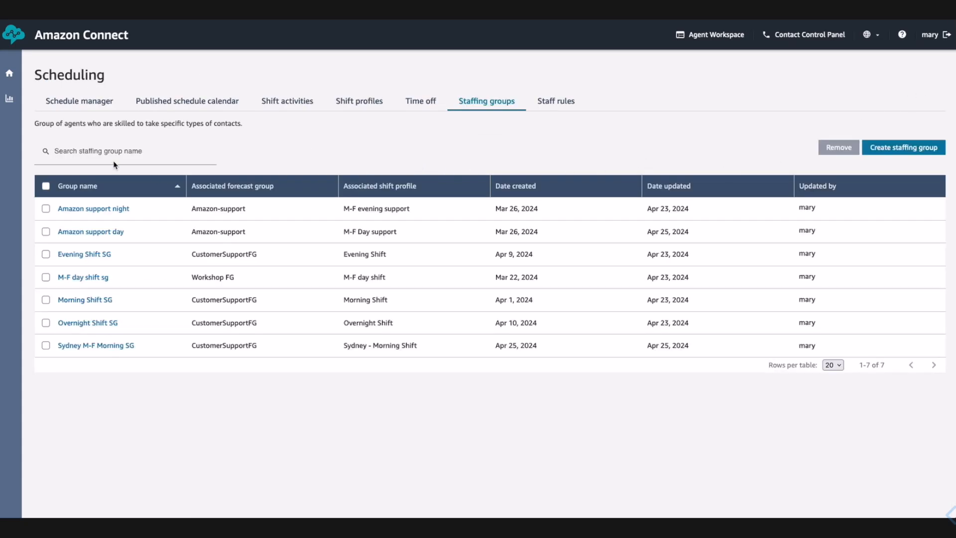
click(80, 100)
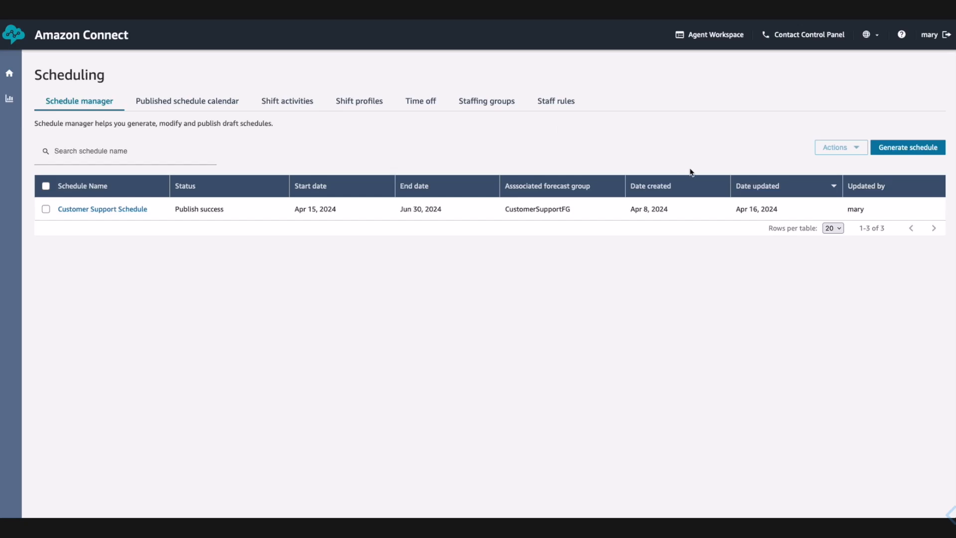
- Begin generating the Sydney M-F Morning schedule for CustomerSupportFG, 06/03–08/02/2024
click(908, 148)
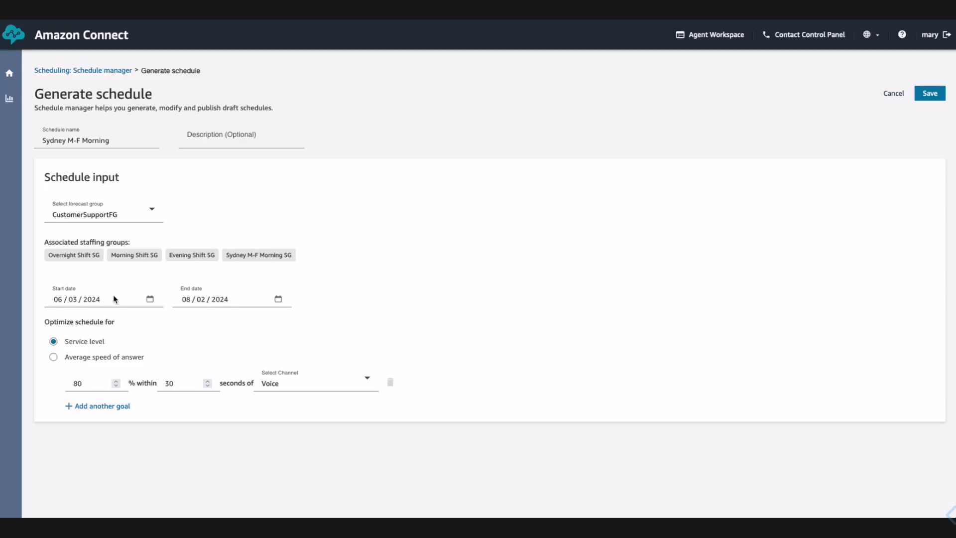
mouse_move(214, 371)
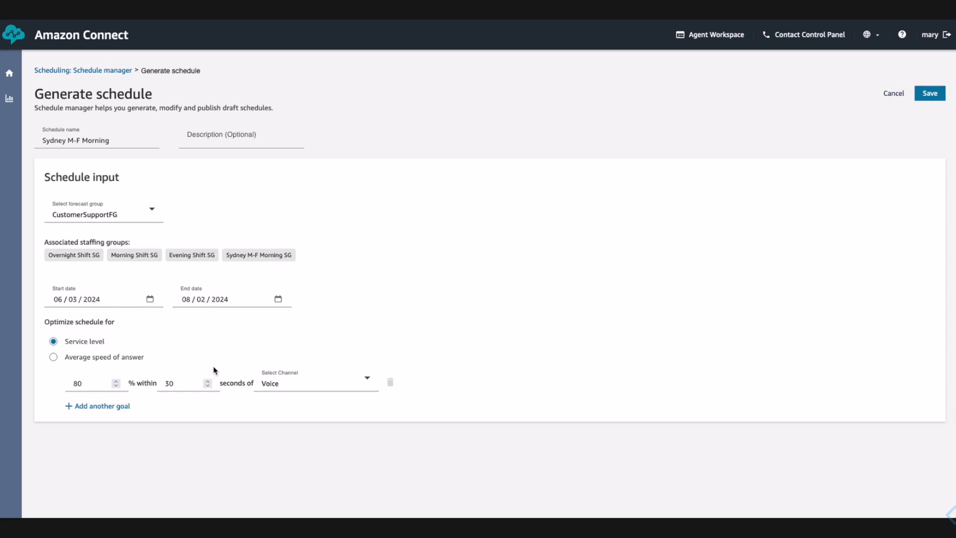
mouse_move(220, 367)
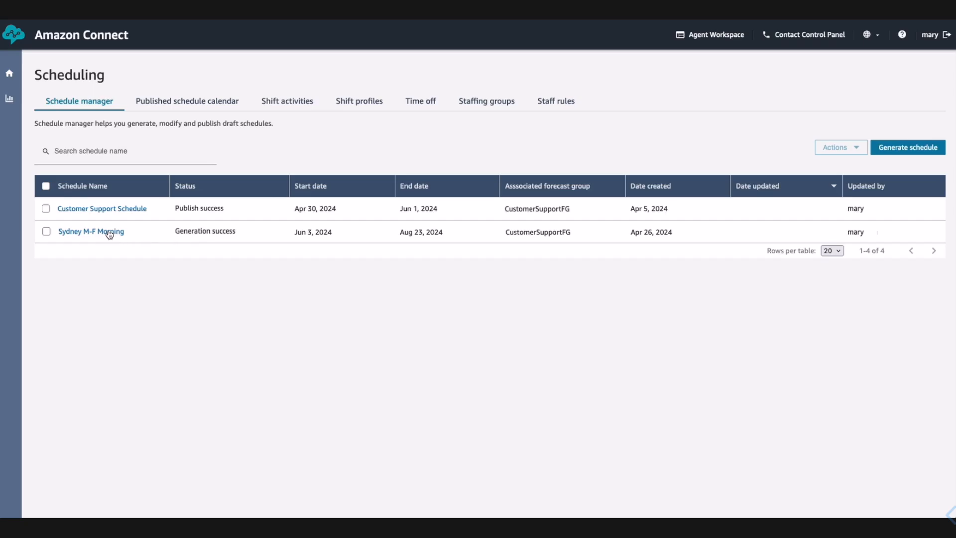
- View the Sydney M-F Morning schedule's agent work and break blocks for Jun 5
click(91, 231)
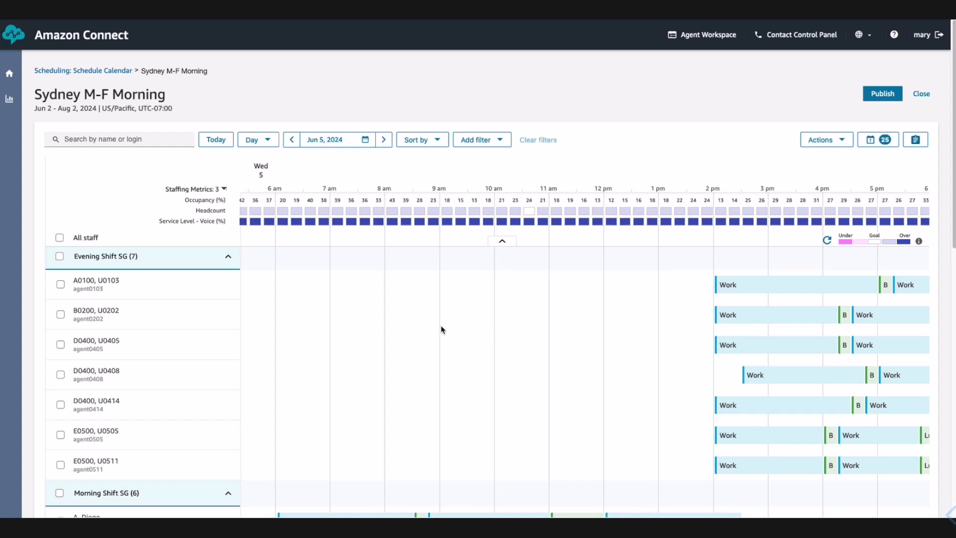
mouse_move(449, 323)
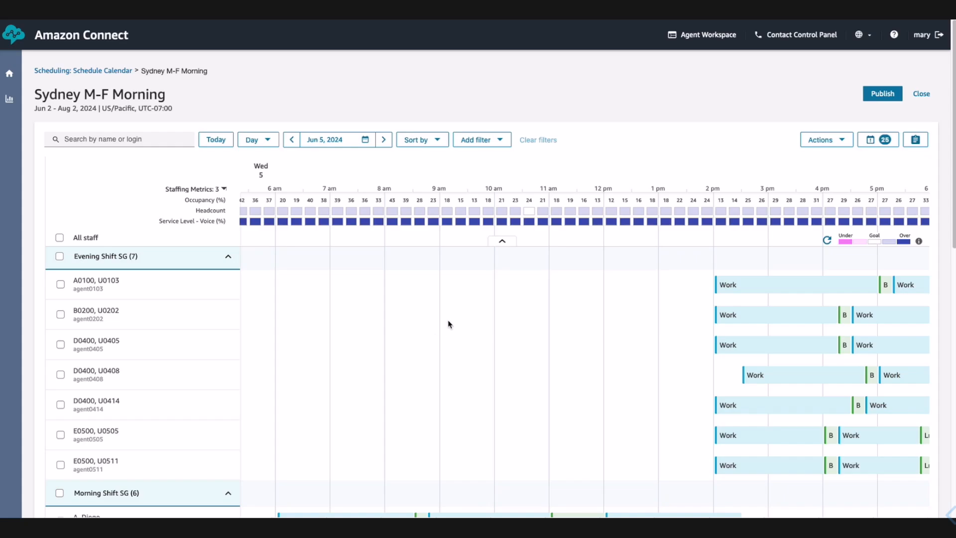
mouse_move(496, 322)
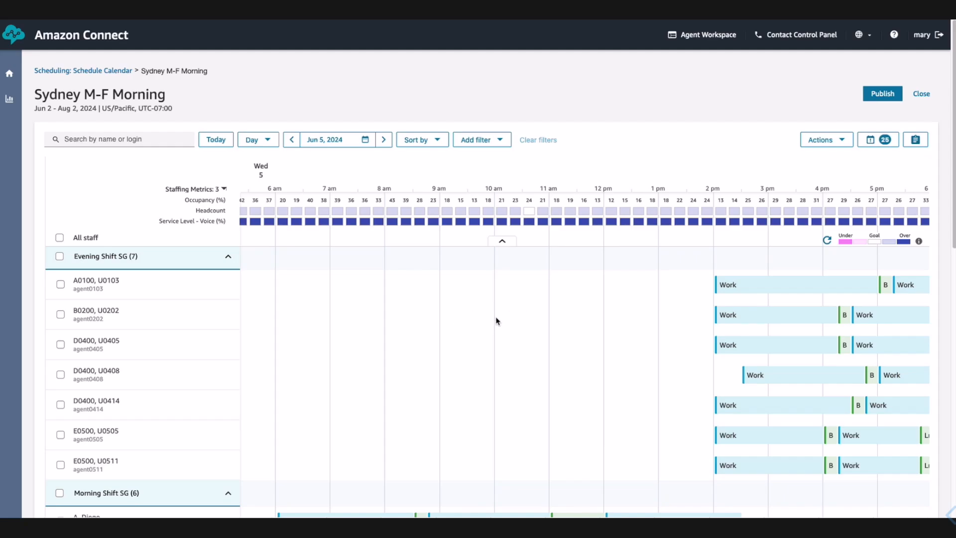
mouse_move(790, 75)
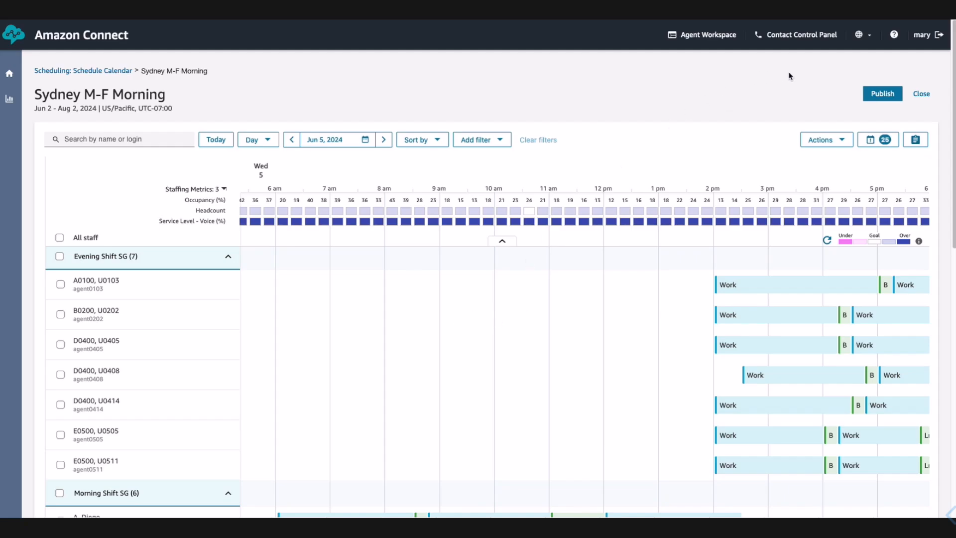
mouse_move(822, 97)
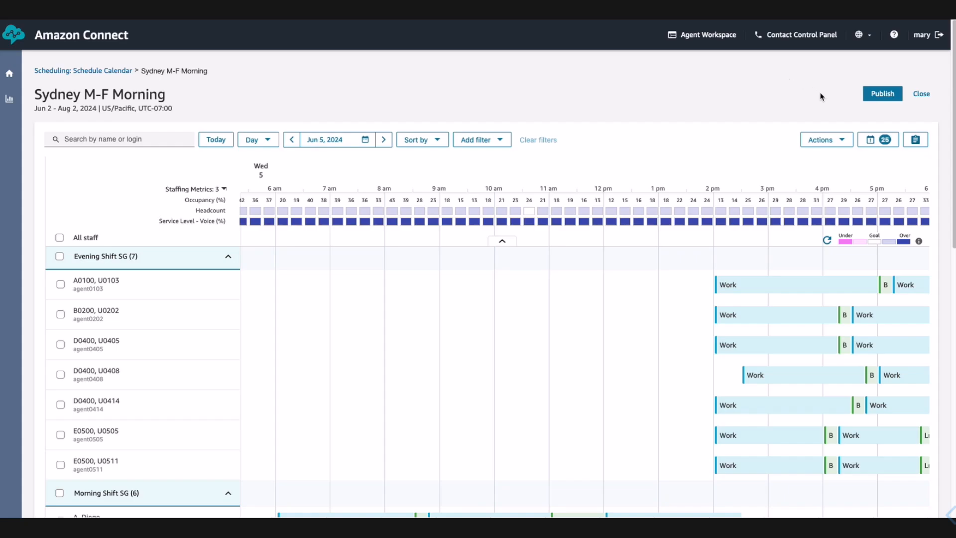
mouse_move(686, 126)
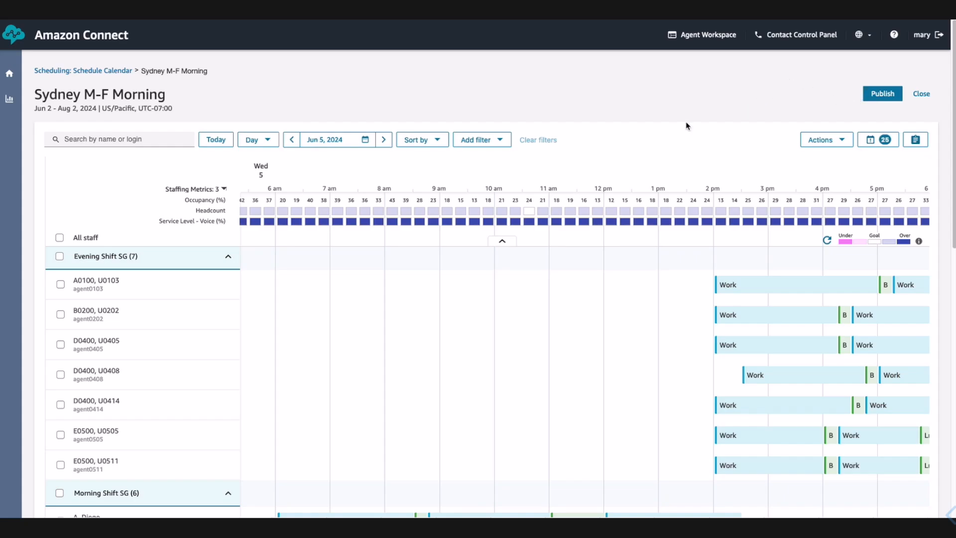
mouse_move(209, 159)
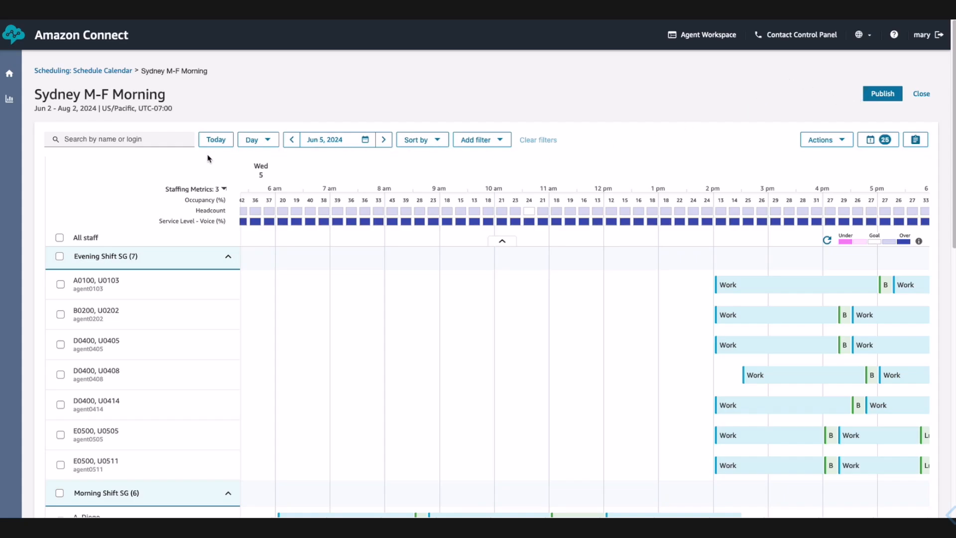
mouse_move(10, 99)
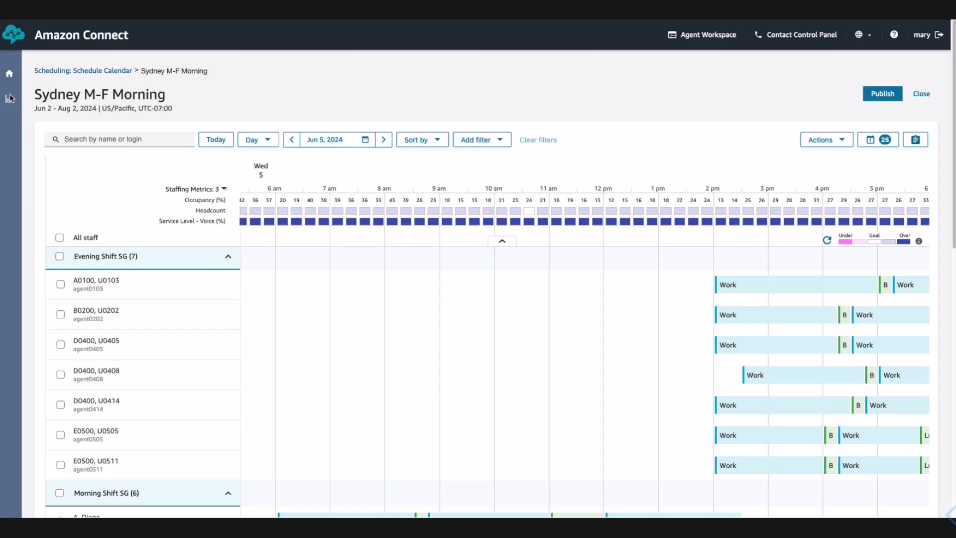
- Bring up the Historical metrics: Agents report for May 13–20, 2024
click(9, 99)
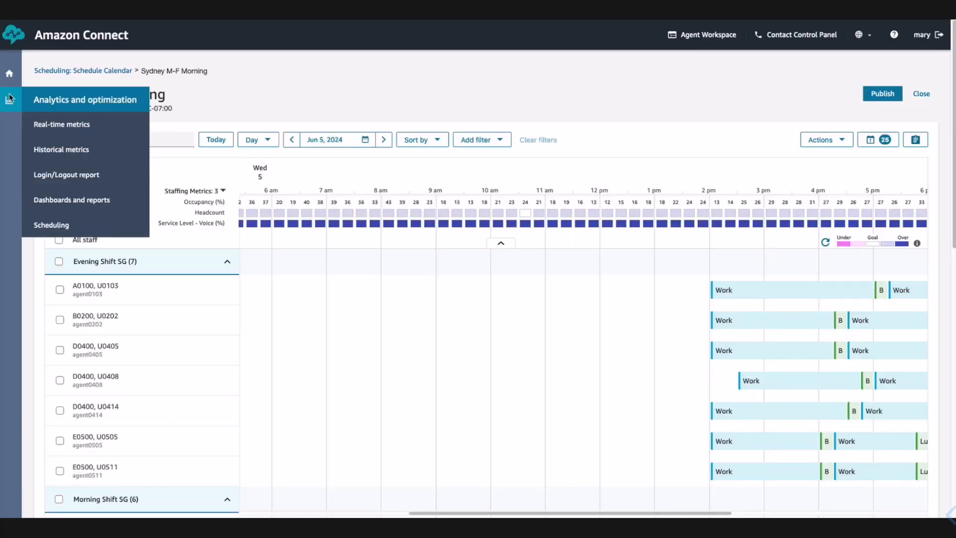
click(60, 149)
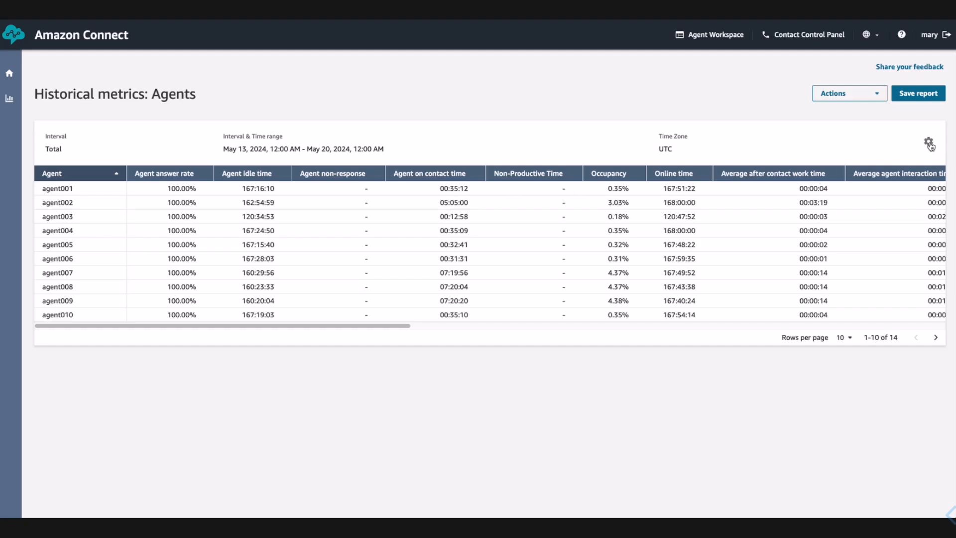
- Add Adherence, Adherent time and Non-Adherent time columns to the agents table via table settings
click(929, 144)
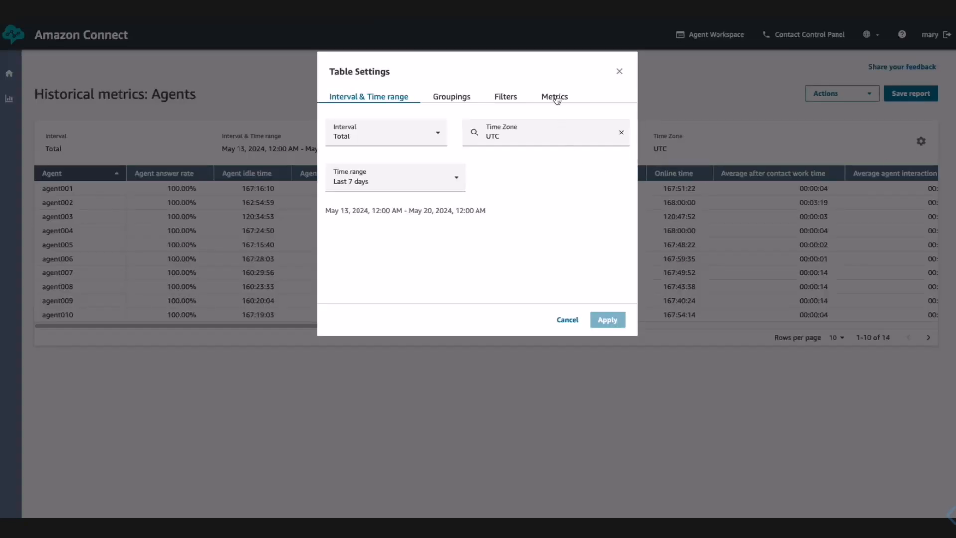
click(555, 97)
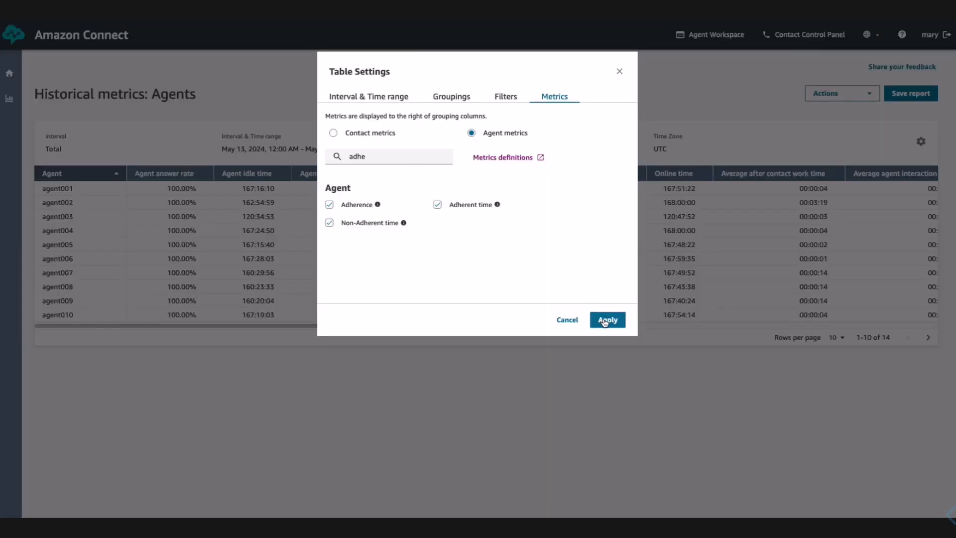
click(607, 320)
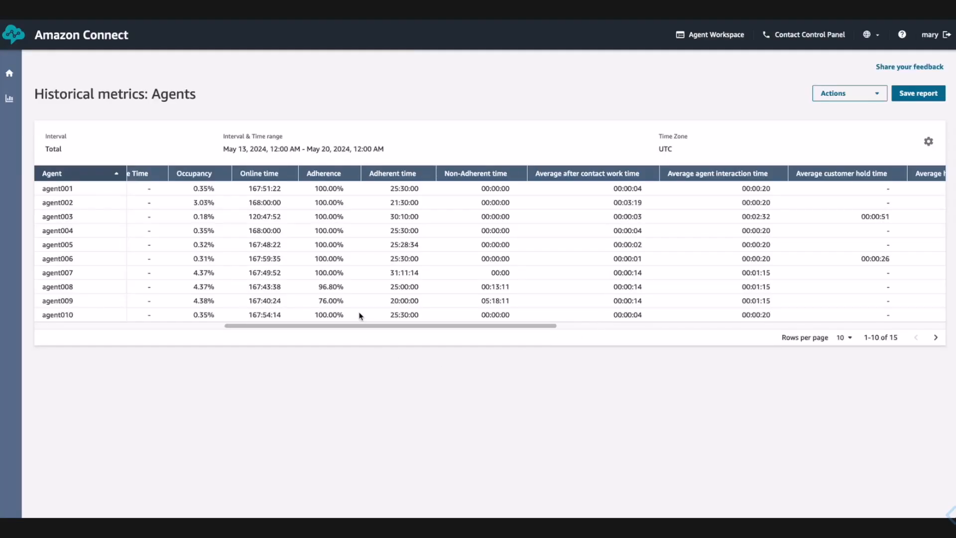
mouse_move(376, 254)
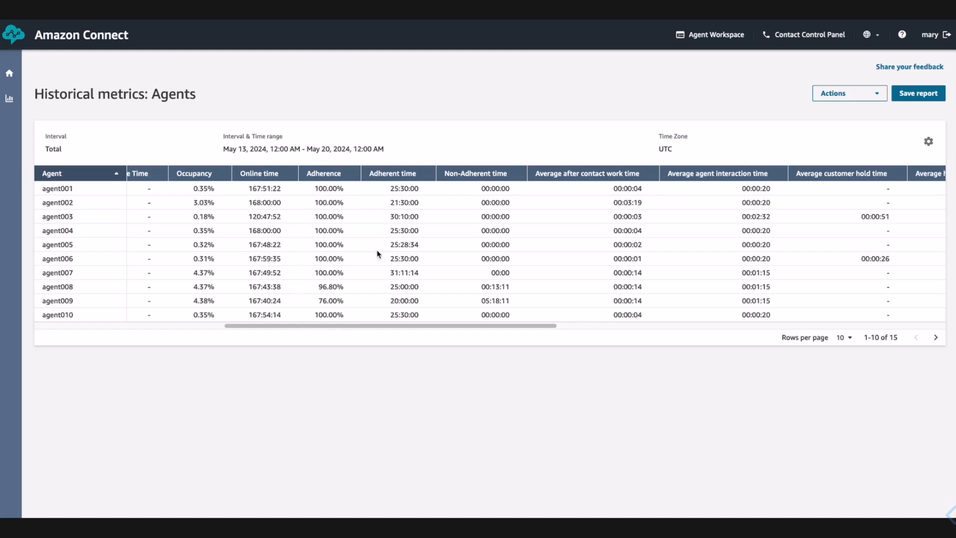
mouse_move(346, 311)
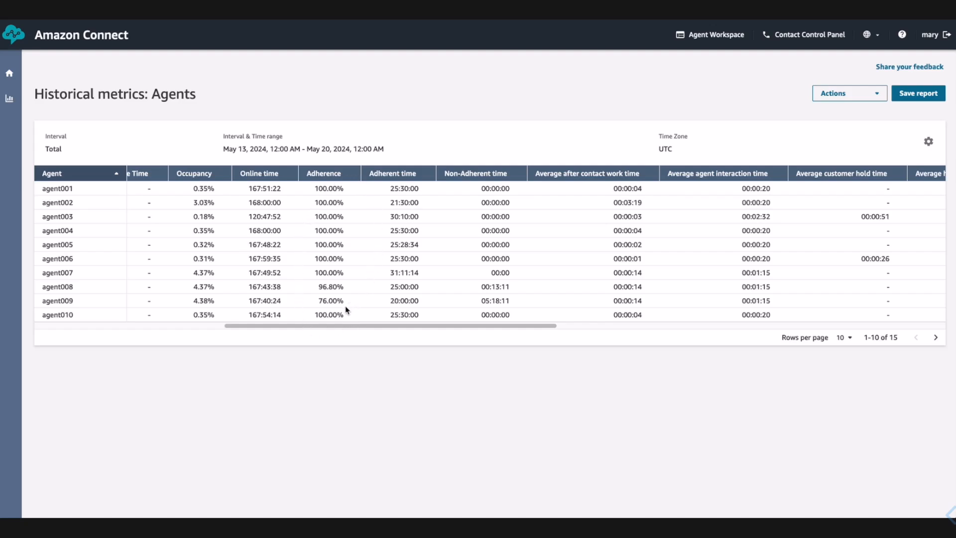
mouse_move(944, 38)
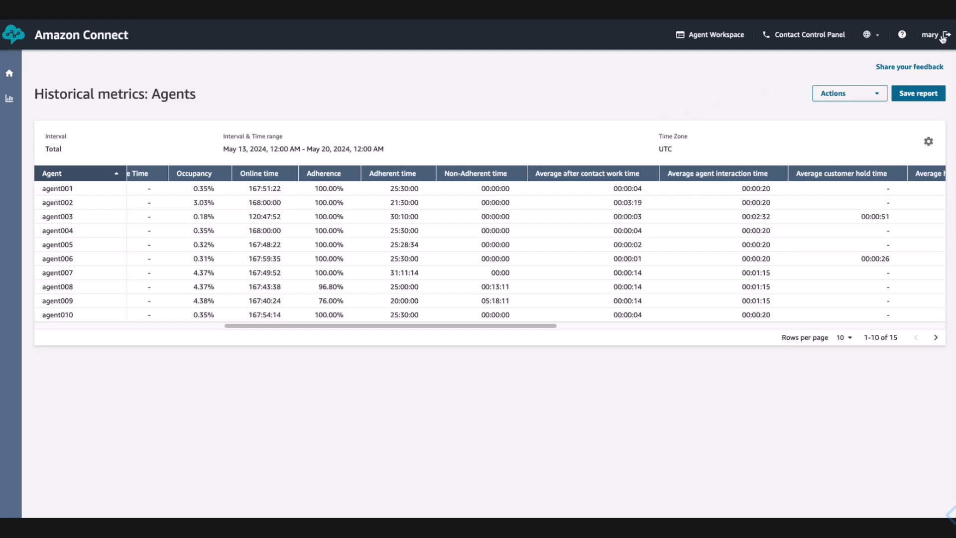